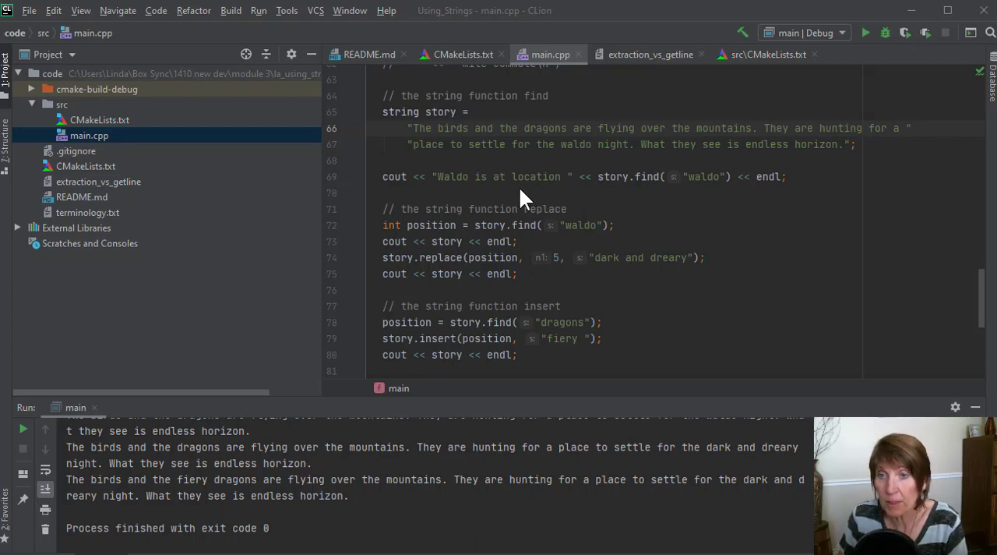
{"action": "mouse_move", "coordinate": [576, 240]}
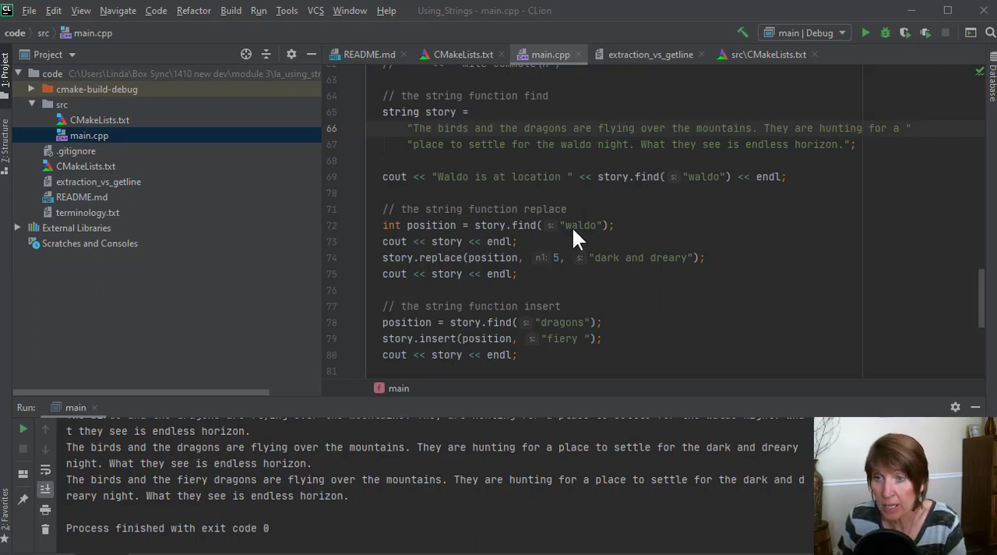
{"action": "mouse_move", "coordinate": [557, 247]}
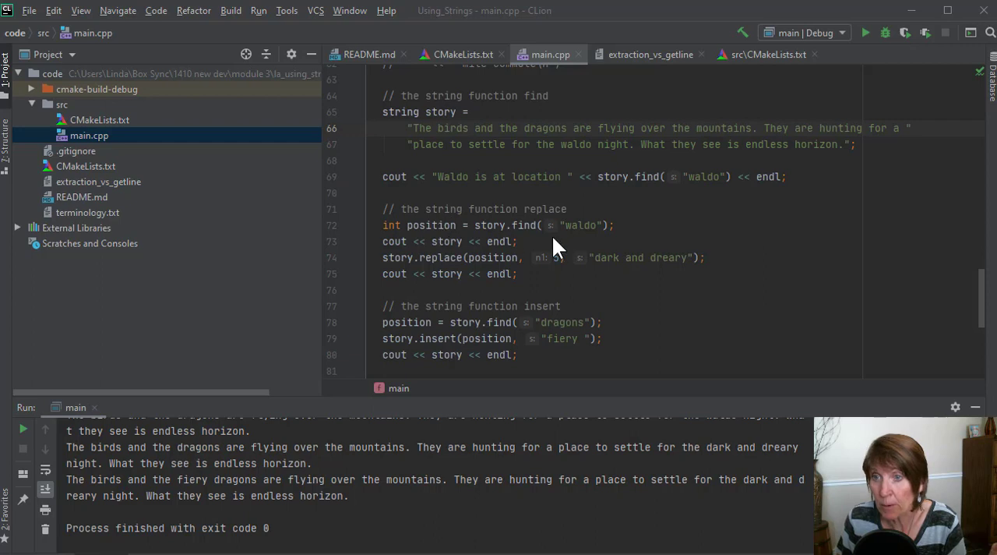
{"action": "mouse_move", "coordinate": [604, 222]}
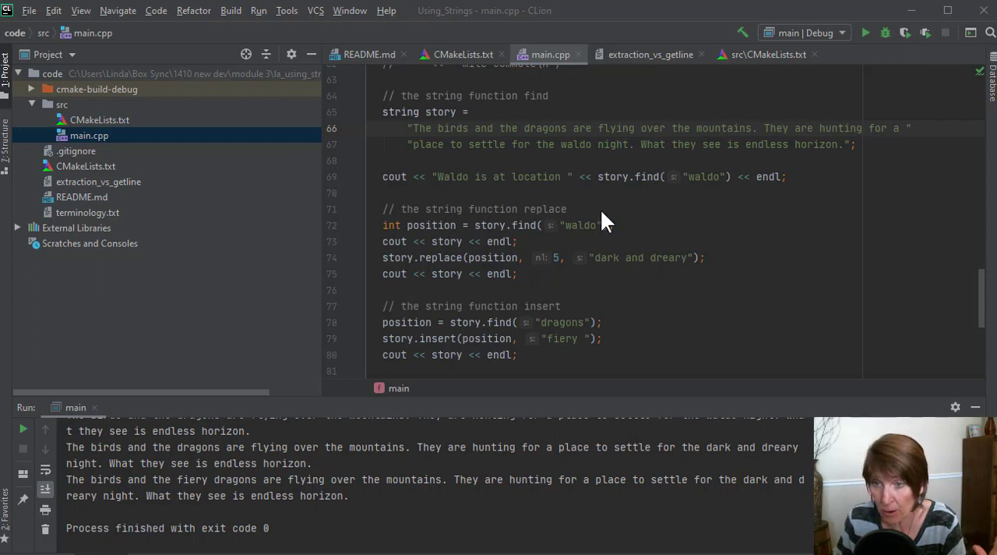
{"action": "mouse_move", "coordinate": [580, 331]}
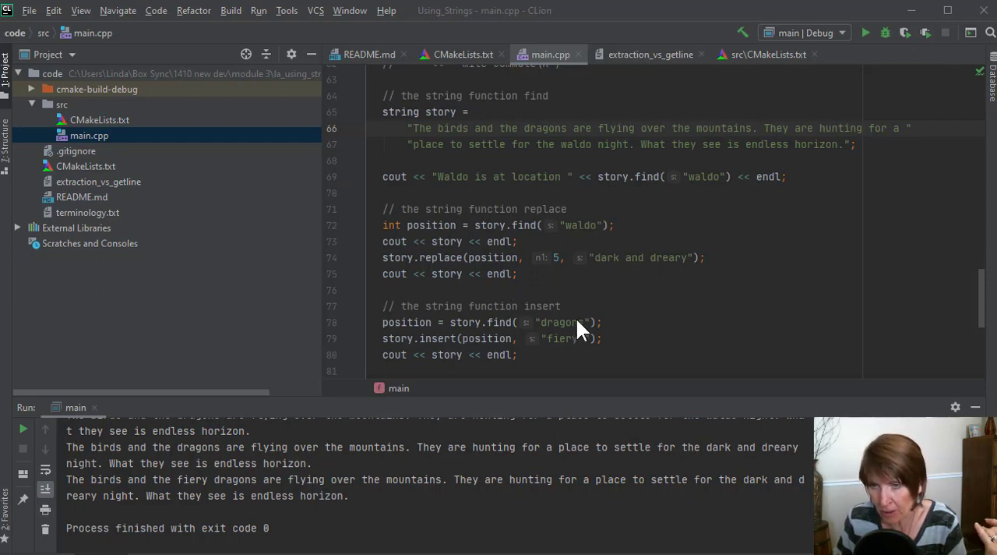
{"action": "mouse_move", "coordinate": [577, 337]}
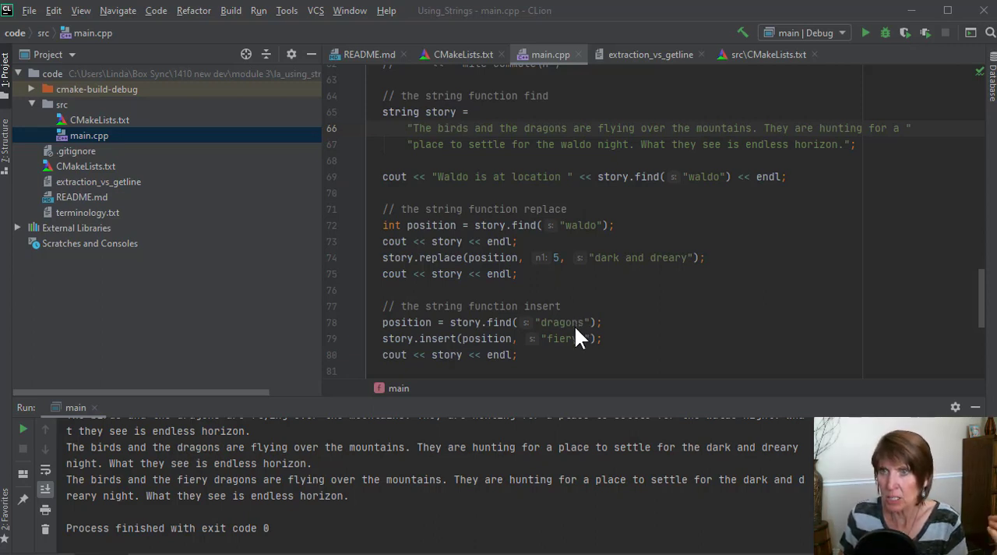
Step: Replace "dragons" with "dogs" in the story.find call on line 78
{"action": "double_click", "coordinate": [561, 322]}
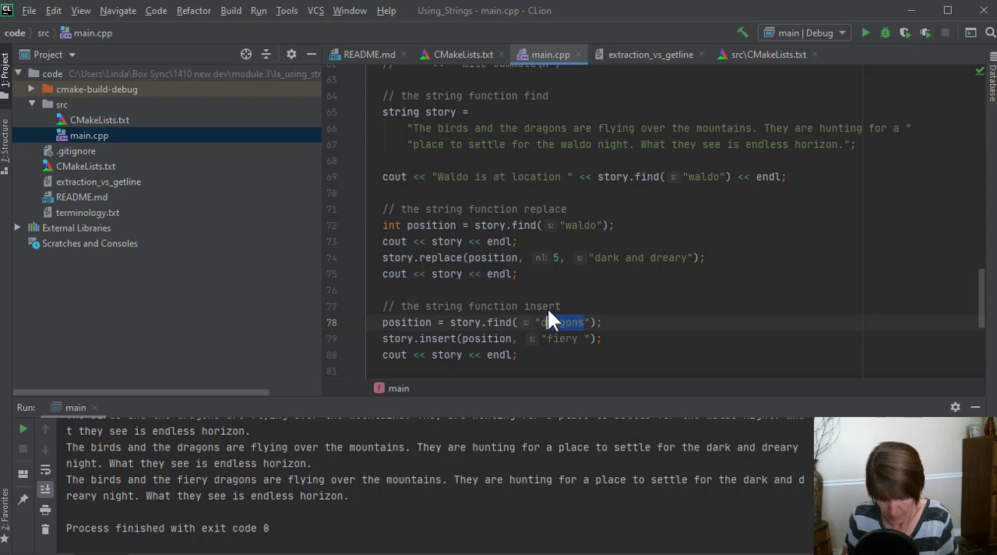
{"action": "type", "text": "dogs"}
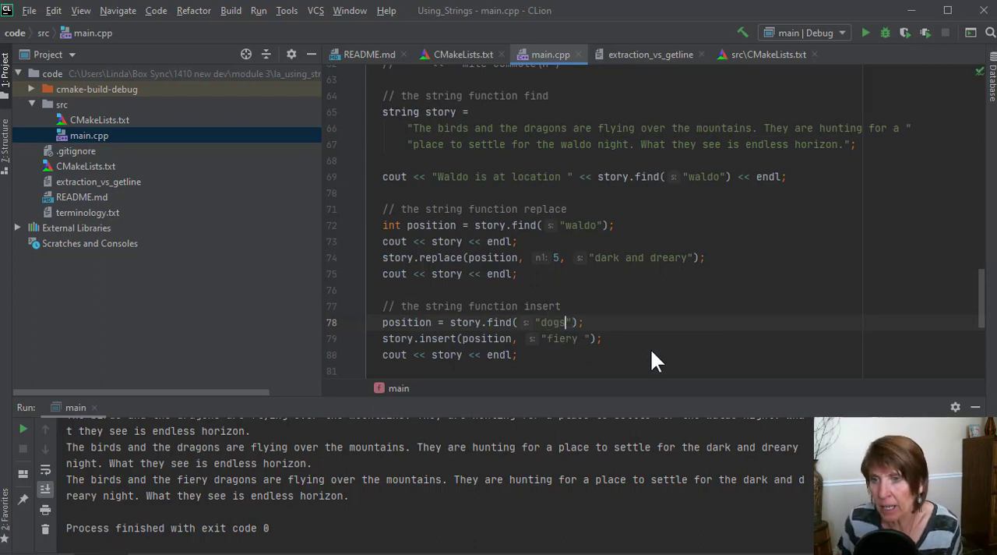
{"action": "mouse_move", "coordinate": [565, 327]}
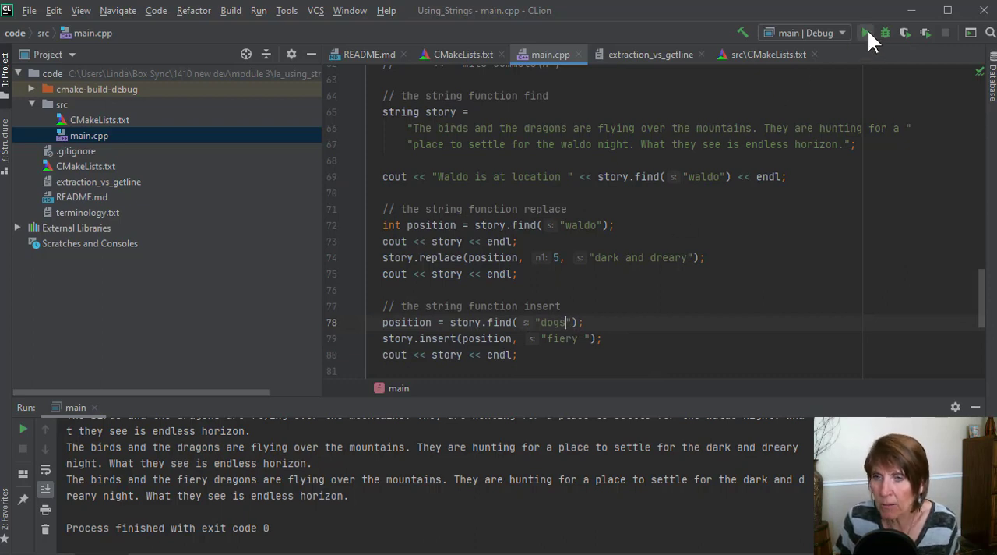
Step: Rebuild and run main with the "dogs" search, which crashes with std::out_of_range (exit code 3)
{"action": "left_click", "coordinate": [886, 32]}
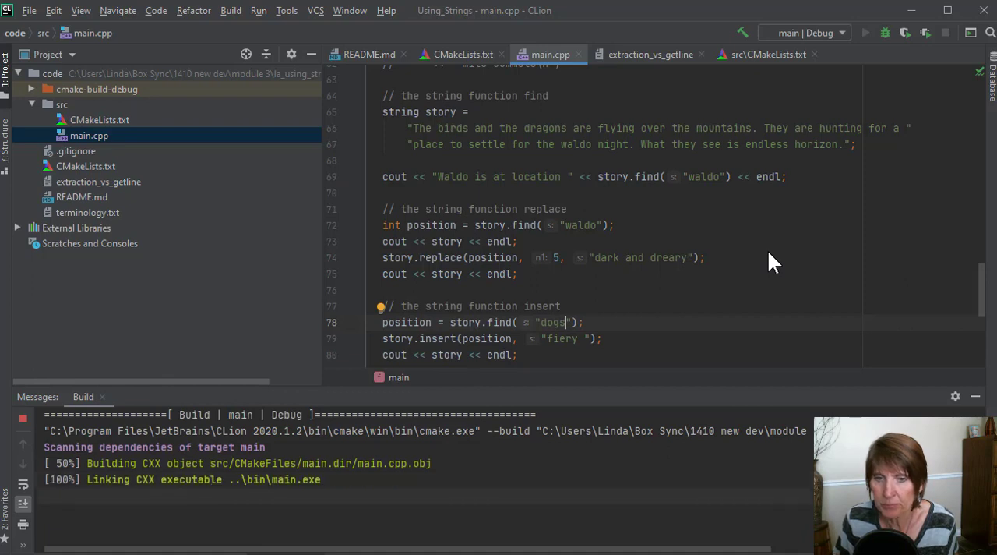
{"action": "left_click", "coordinate": [865, 33]}
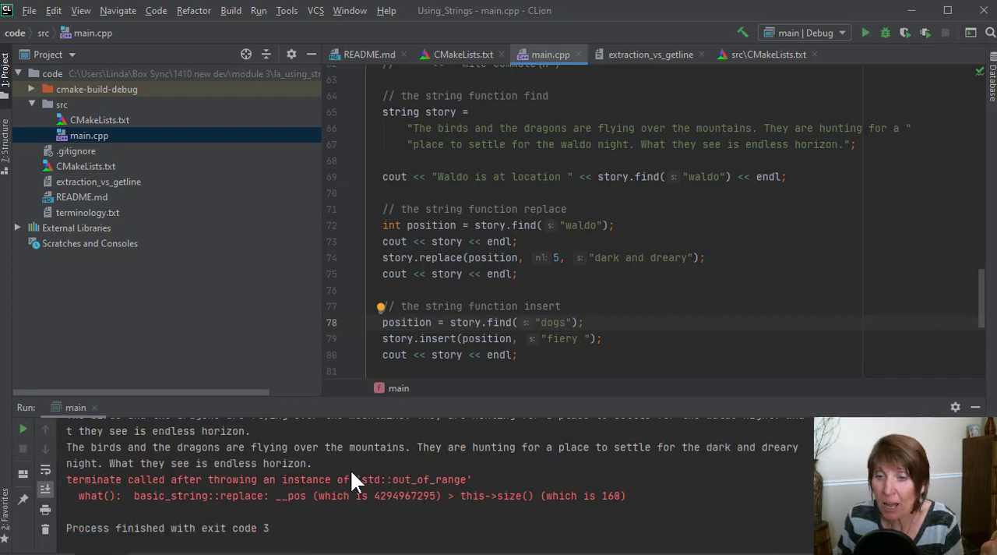
{"action": "mouse_move", "coordinate": [483, 495]}
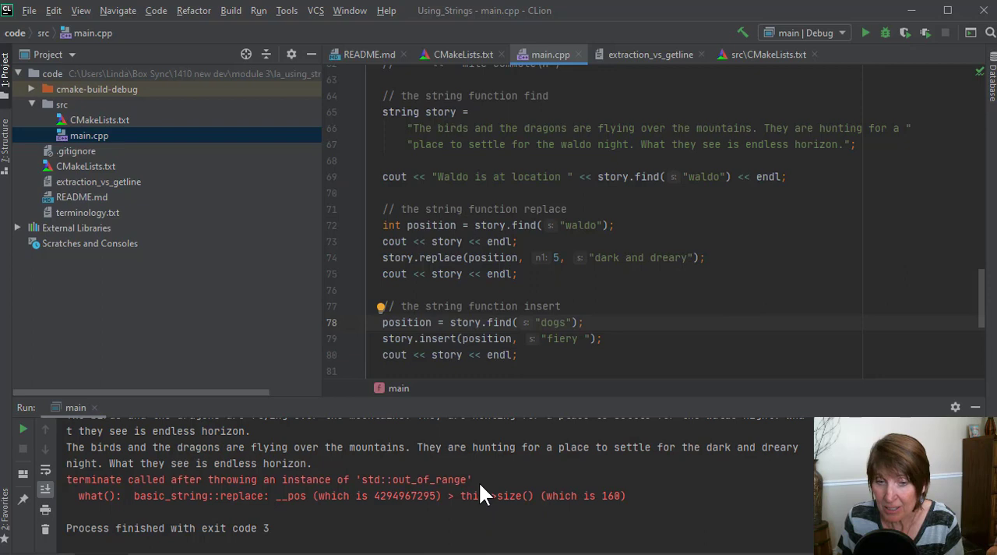
{"action": "mouse_move", "coordinate": [483, 487]}
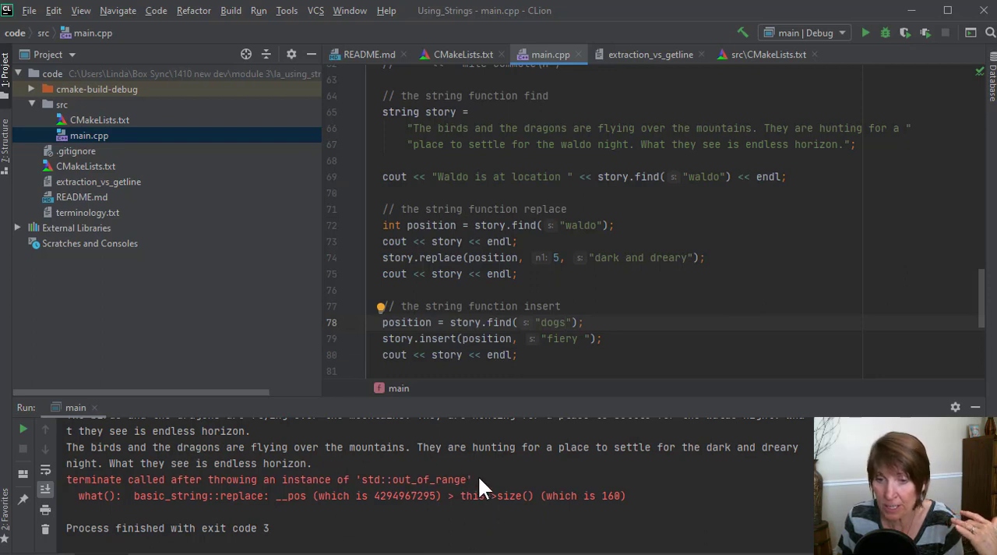
{"action": "mouse_move", "coordinate": [411, 503]}
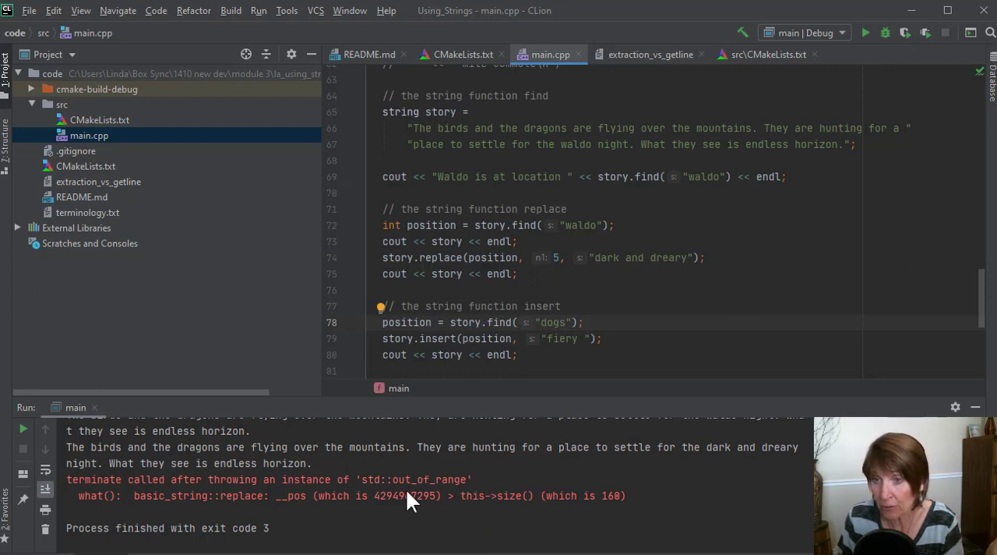
{"action": "mouse_move", "coordinate": [491, 388]}
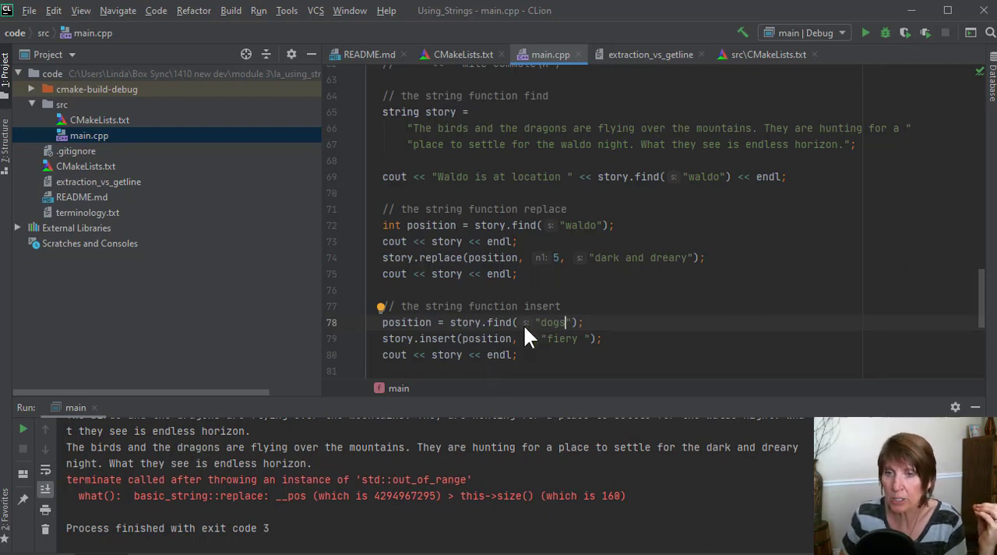
{"action": "mouse_move", "coordinate": [503, 322]}
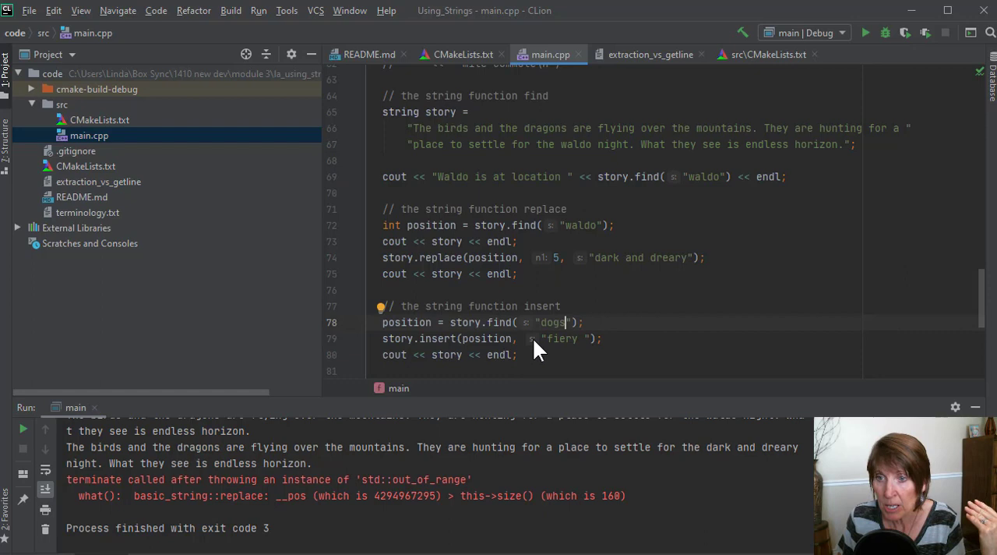
{"action": "mouse_move", "coordinate": [550, 334]}
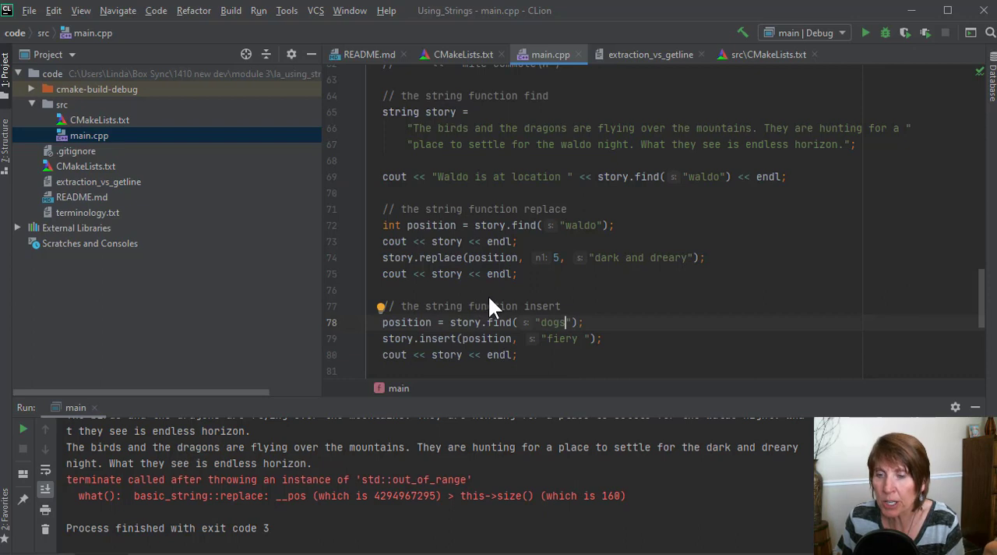
{"action": "mouse_move", "coordinate": [545, 337]}
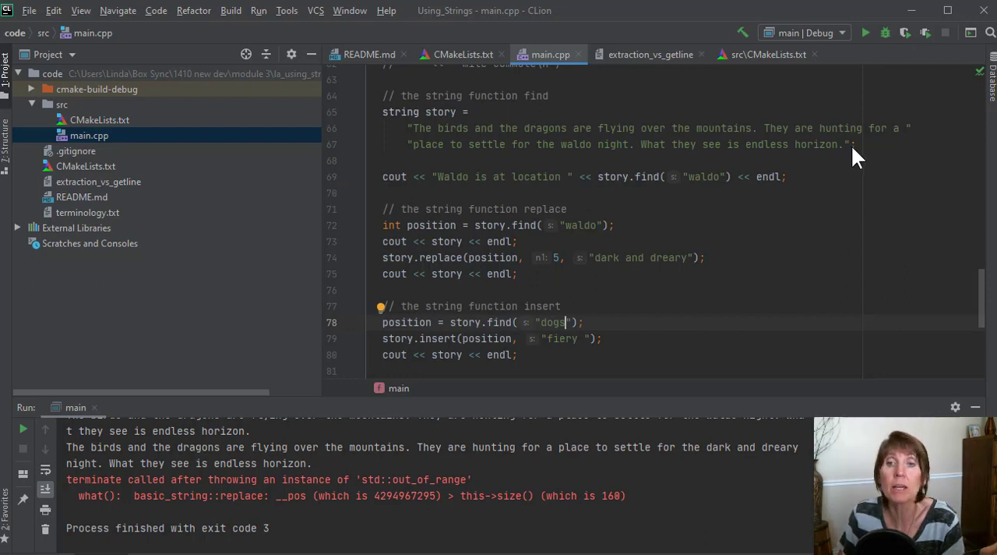
{"action": "mouse_move", "coordinate": [607, 335]}
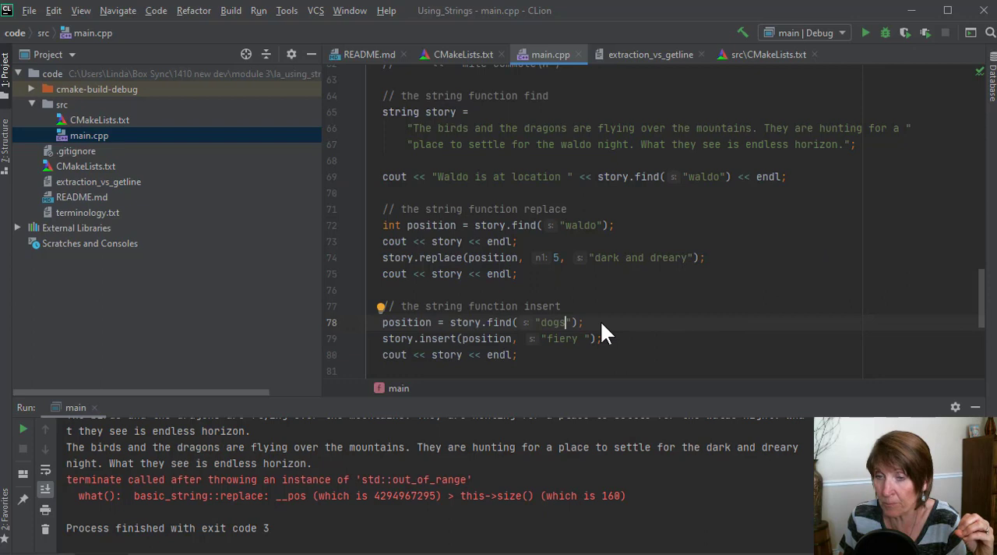
{"action": "mouse_move", "coordinate": [553, 321]}
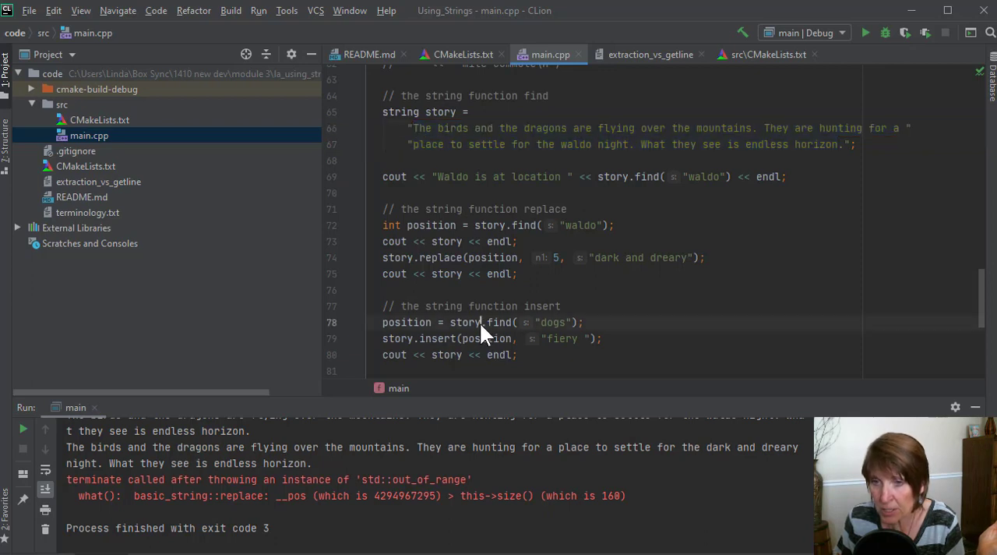
Step: Add a line containing string::npos below the "dogs" find call and highlight npos
{"action": "double_click", "coordinate": [464, 322]}
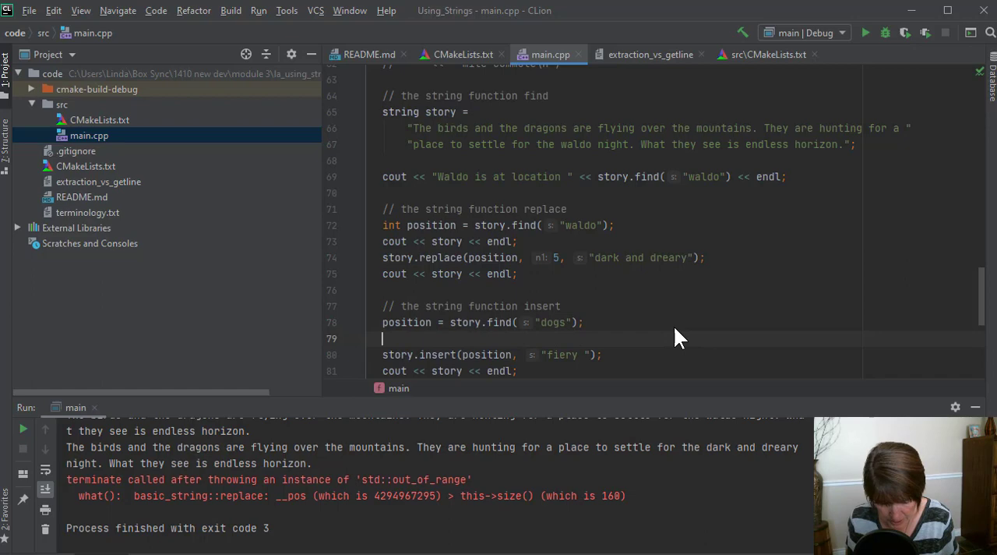
{"action": "type", "text": "strin"}
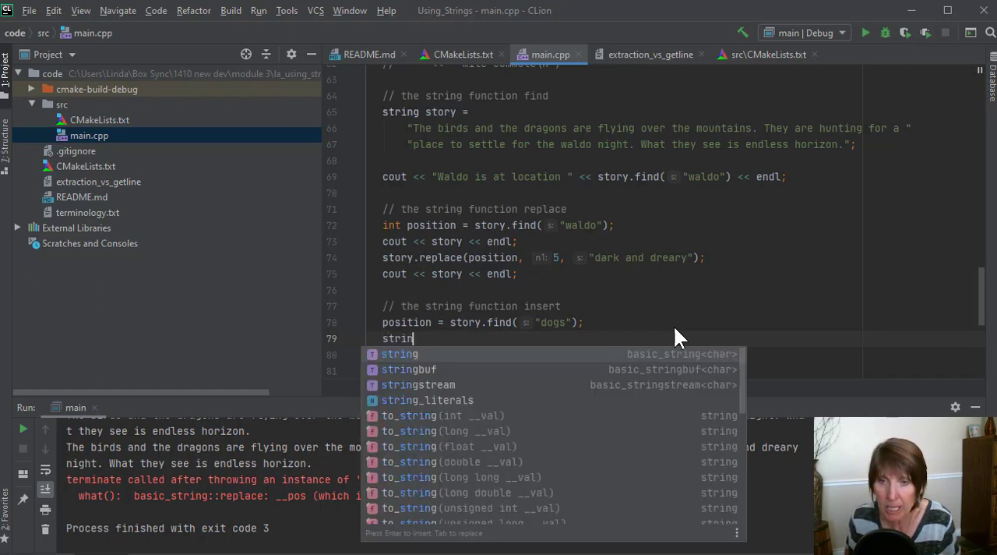
{"action": "type", "text": "g::"}
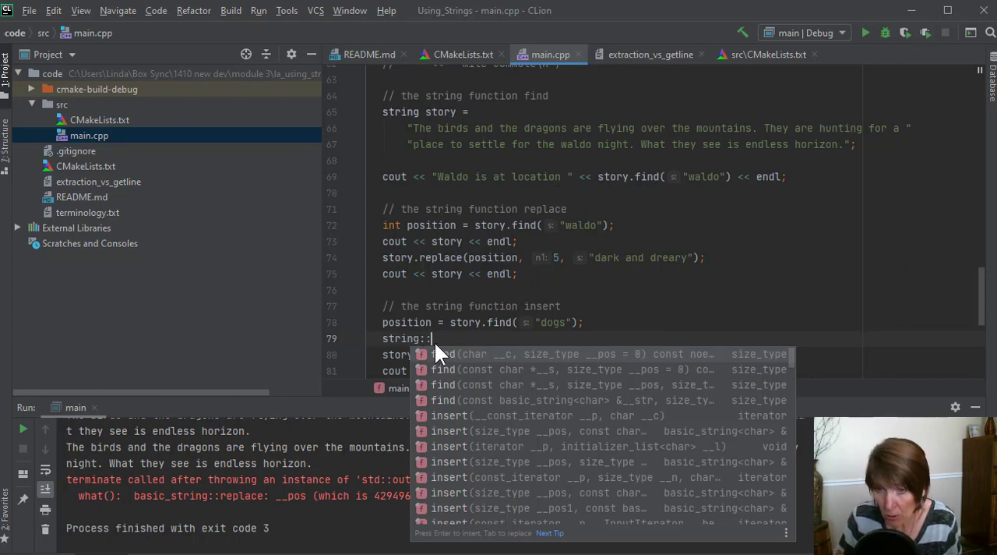
{"action": "mouse_move", "coordinate": [456, 351]}
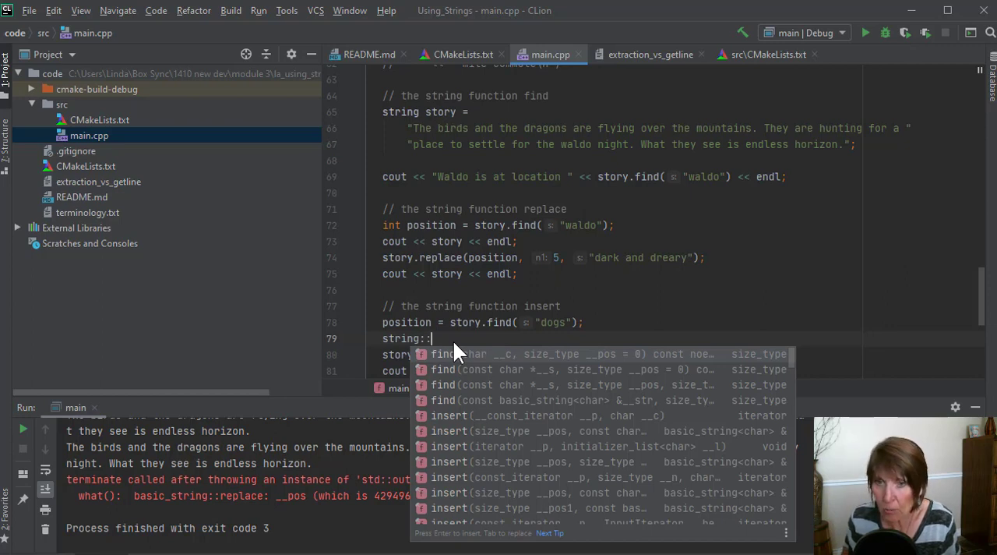
{"action": "type", "text": "n"}
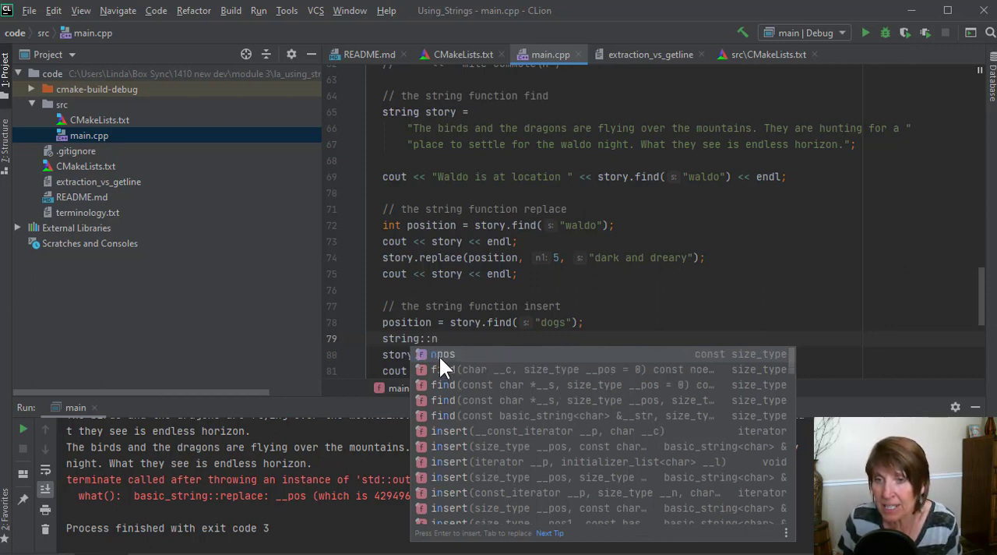
{"action": "mouse_move", "coordinate": [464, 354]}
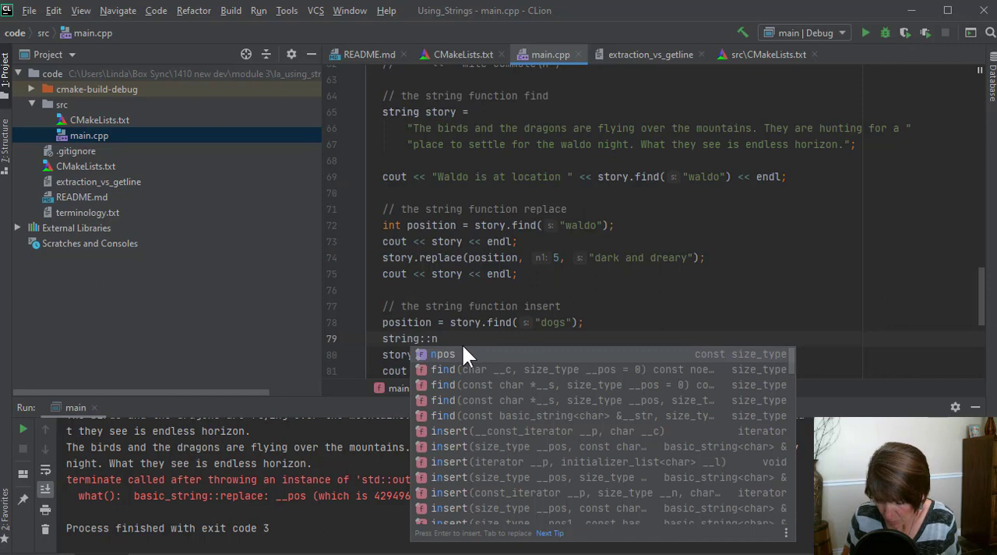
{"action": "type", "text": "pos"}
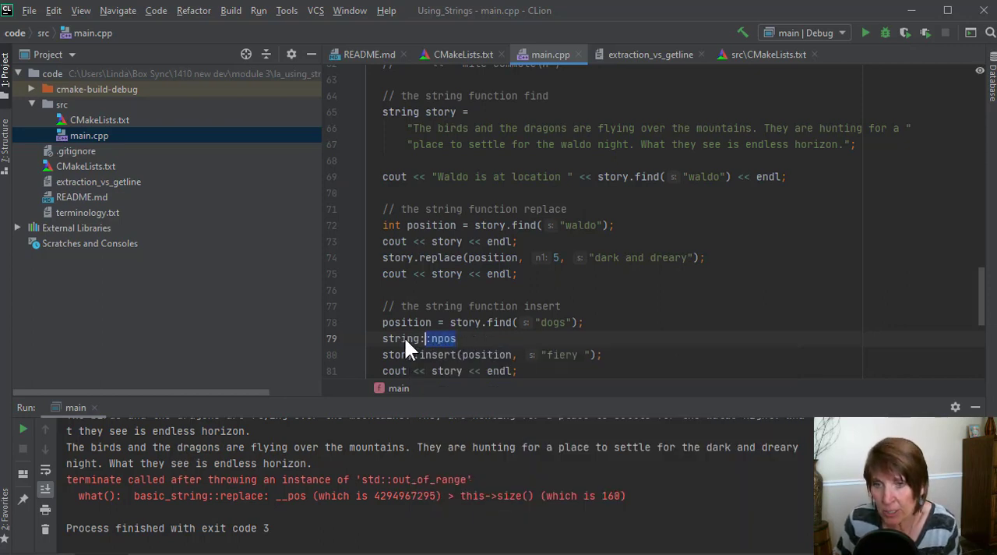
{"action": "double_click", "coordinate": [418, 338]}
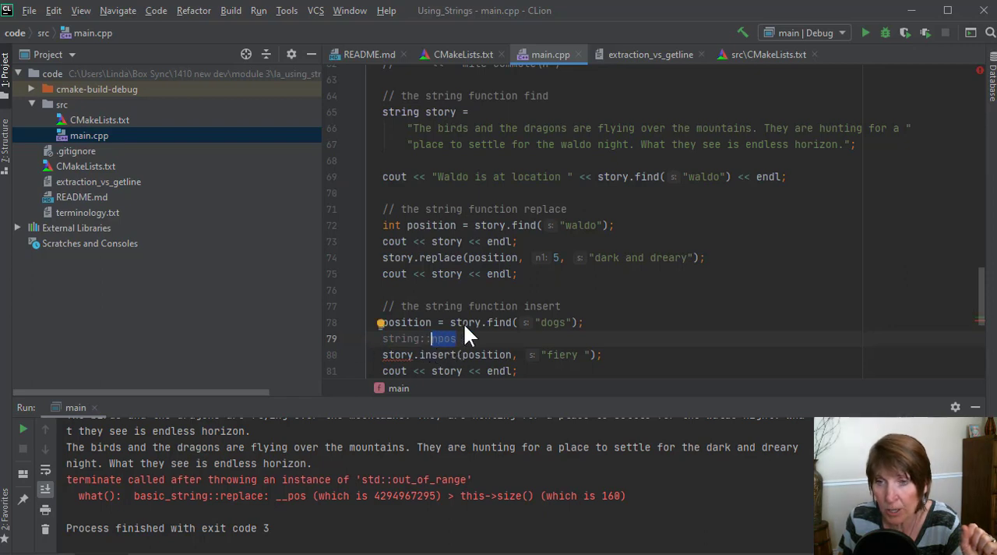
Step: Wrap story.insert("fiery ") in if (position != string::npos) { ... } with a closing brace
{"action": "double_click", "coordinate": [465, 322]}
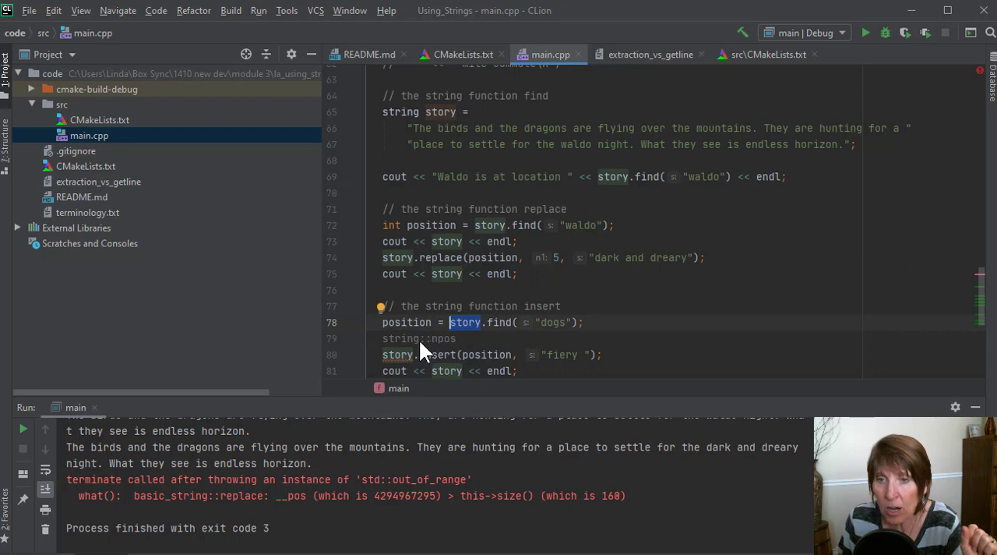
{"action": "double_click", "coordinate": [399, 339]}
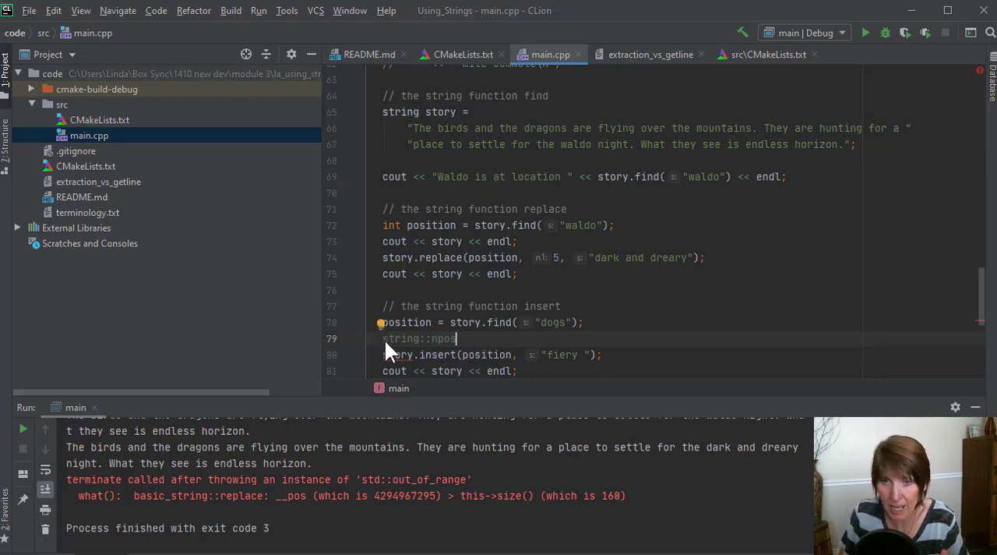
{"action": "type", "text": "I"}
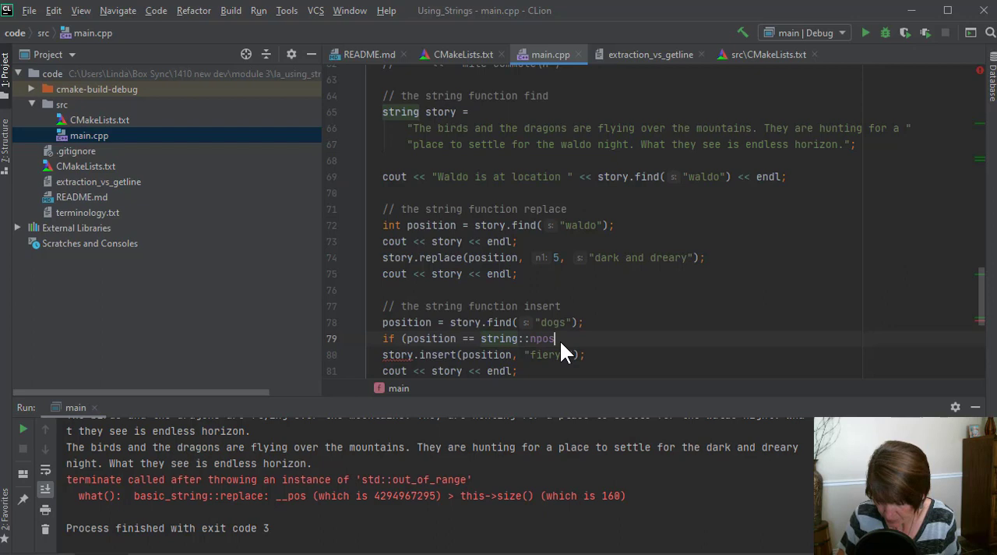
{"action": "type", "text": ")"}
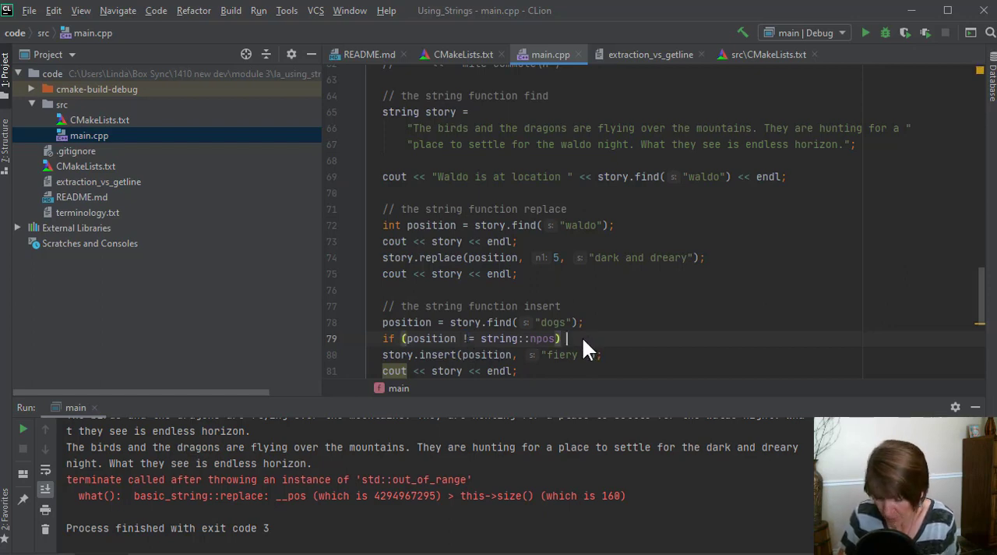
{"action": "type", "text": "{"}
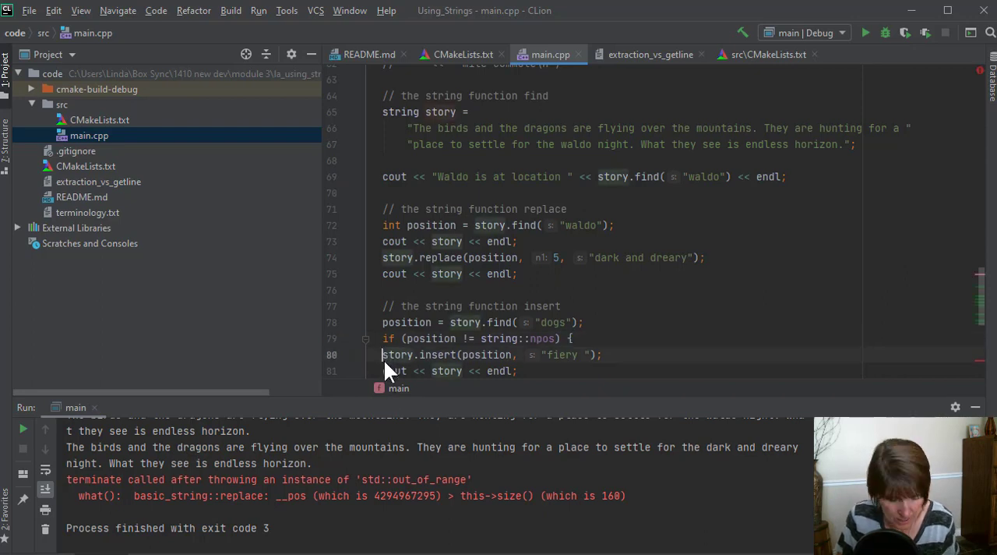
{"action": "scroll", "scroll_direction": "down", "scroll_amount": 3}
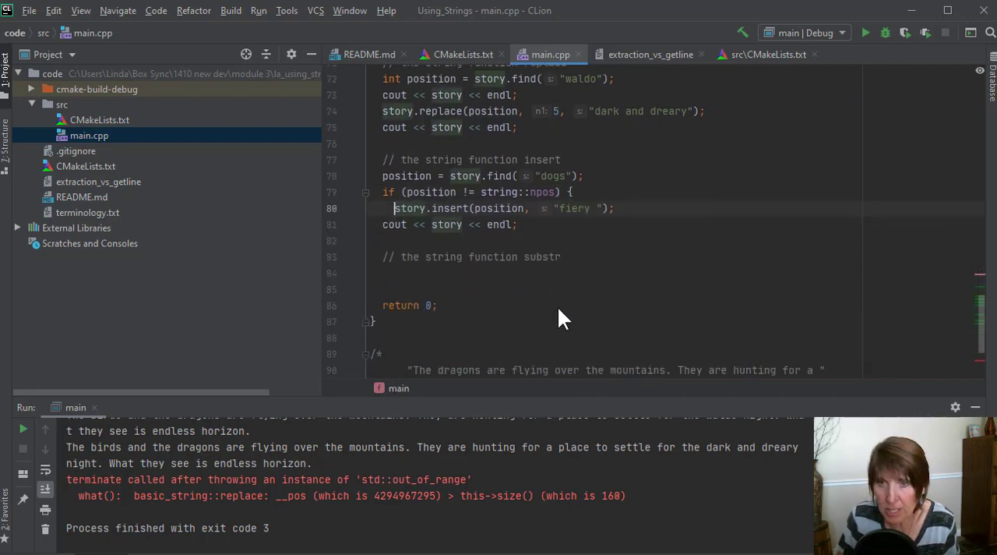
{"action": "mouse_move", "coordinate": [631, 226]}
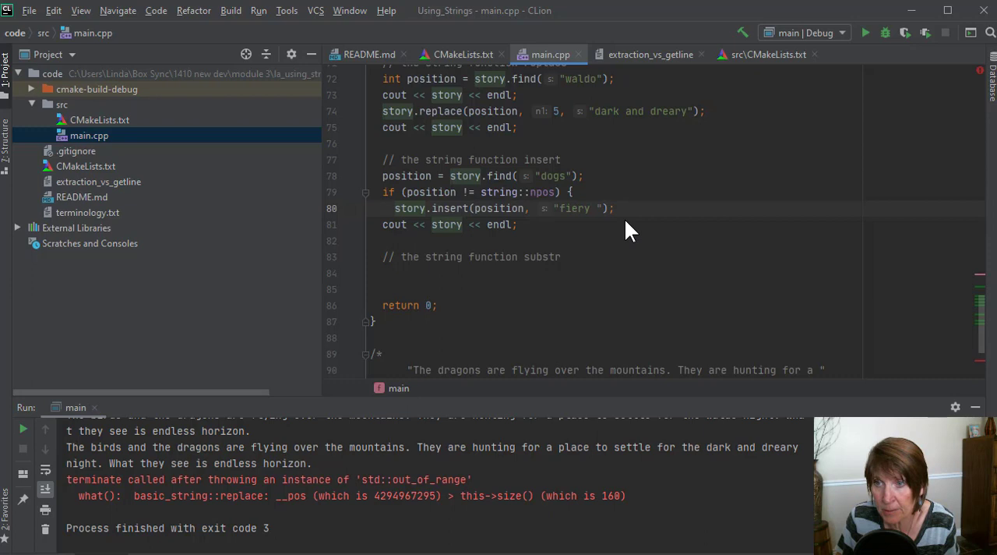
{"action": "mouse_move", "coordinate": [558, 203]}
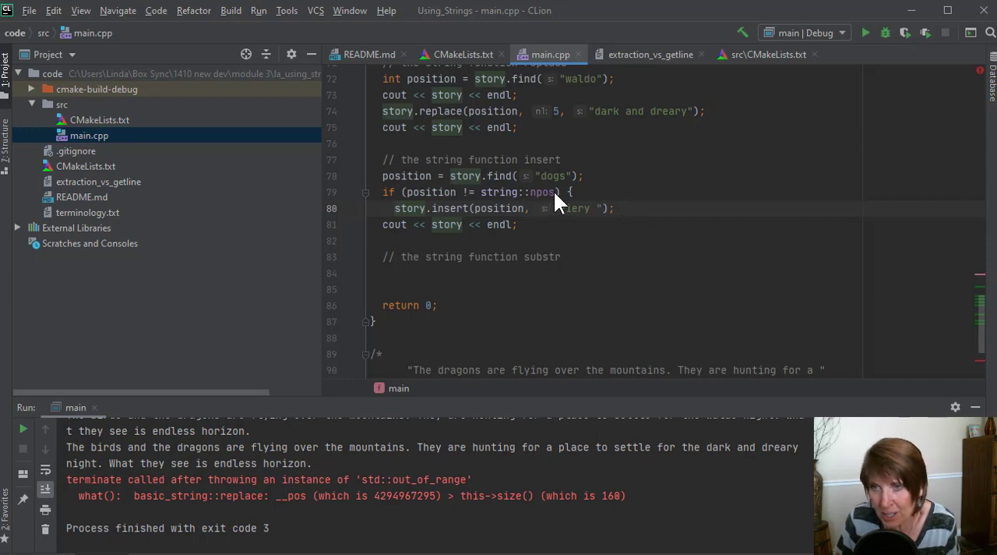
{"action": "double_click", "coordinate": [517, 192]}
{"action": "type", "text": "}"}
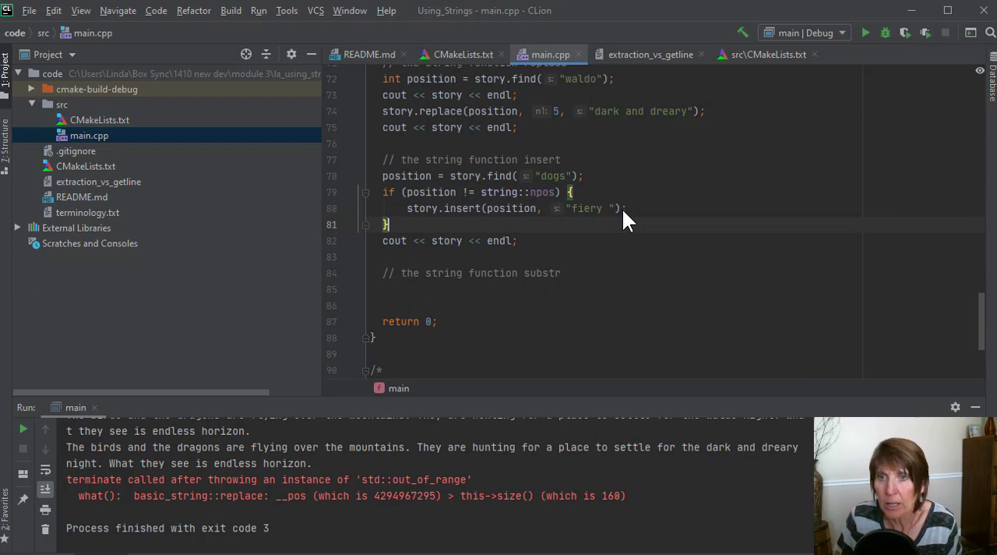
{"action": "mouse_move", "coordinate": [865, 33]}
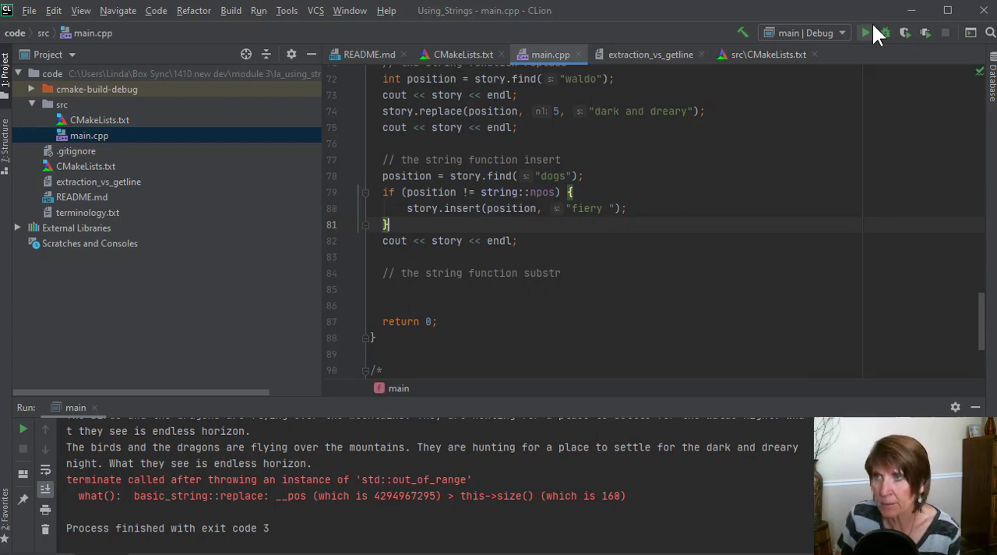
Step: Rerun main with the npos guard, printing the story and exiting with code 0
{"action": "left_click", "coordinate": [865, 33]}
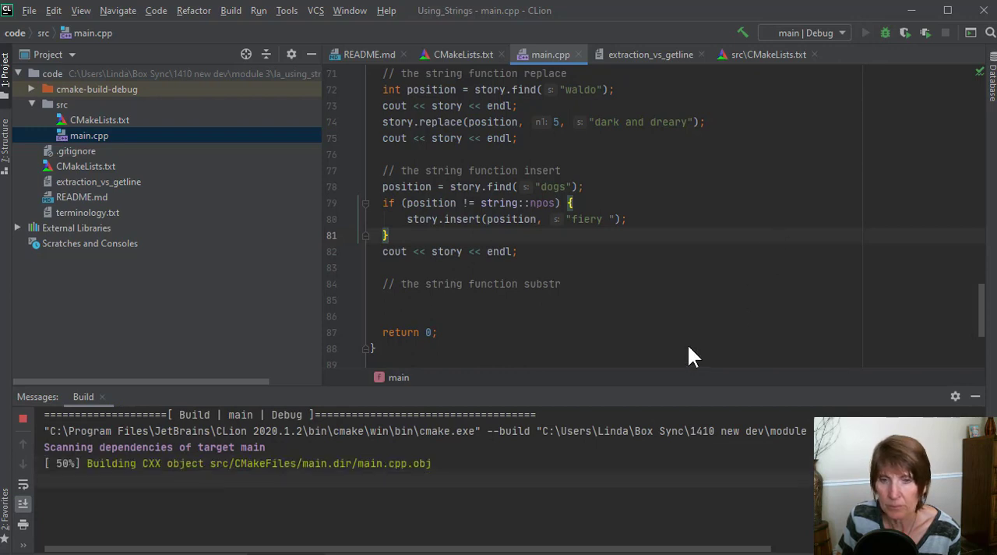
{"action": "left_click", "coordinate": [865, 33]}
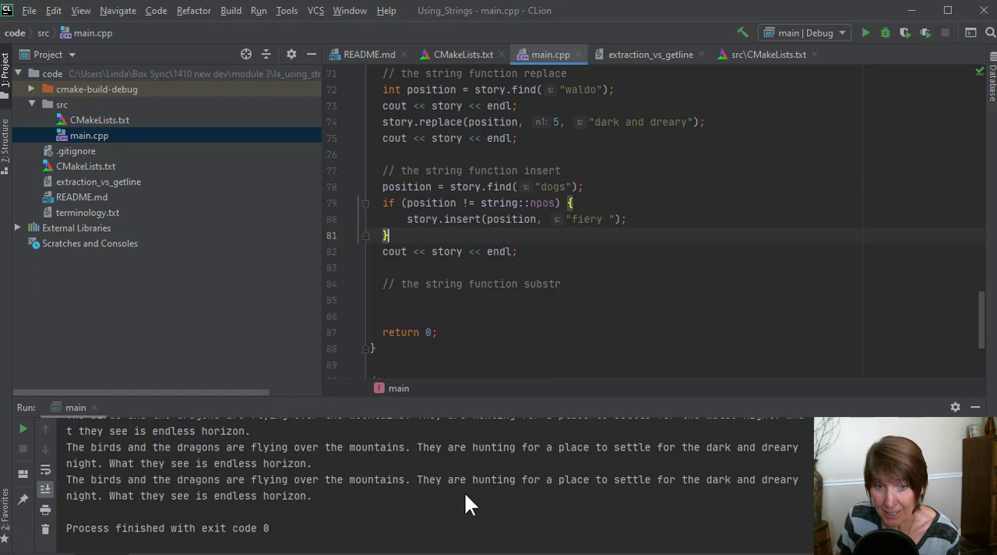
{"action": "mouse_move", "coordinate": [392, 505]}
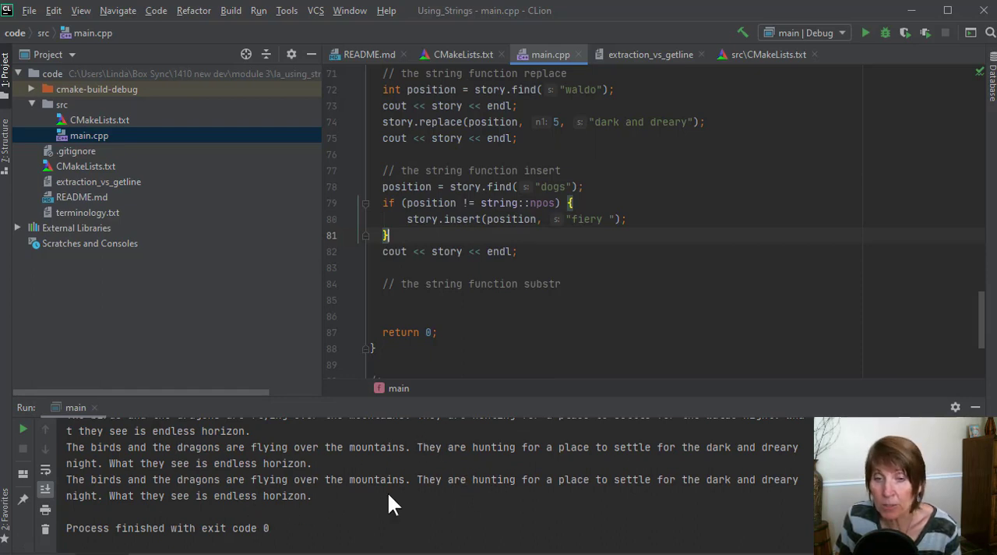
{"action": "mouse_move", "coordinate": [323, 472]}
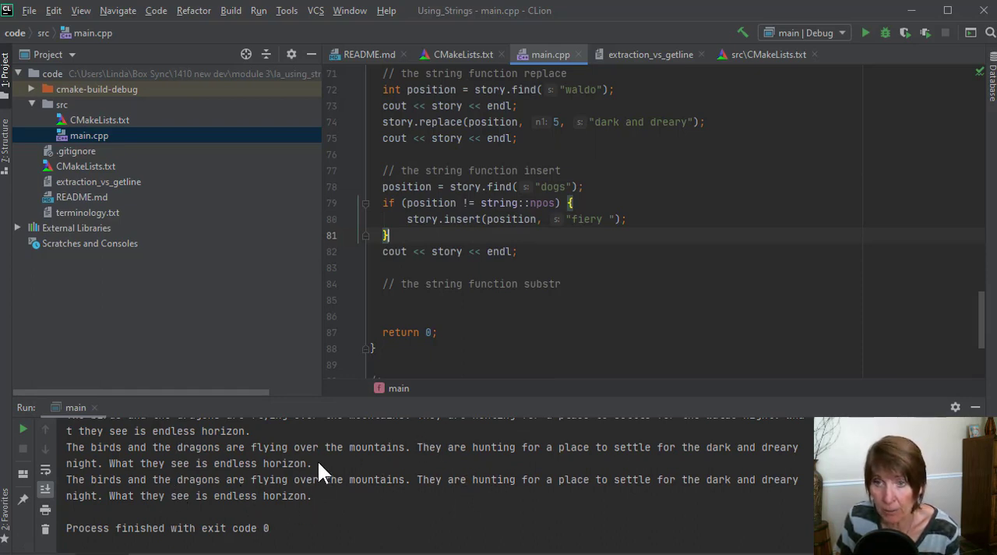
{"action": "mouse_move", "coordinate": [609, 189]}
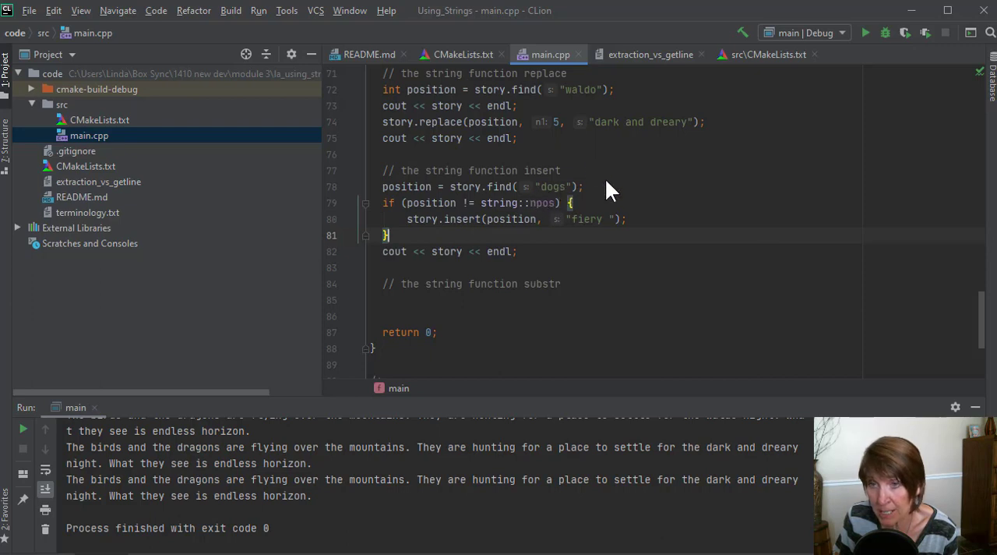
{"action": "mouse_move", "coordinate": [421, 201]}
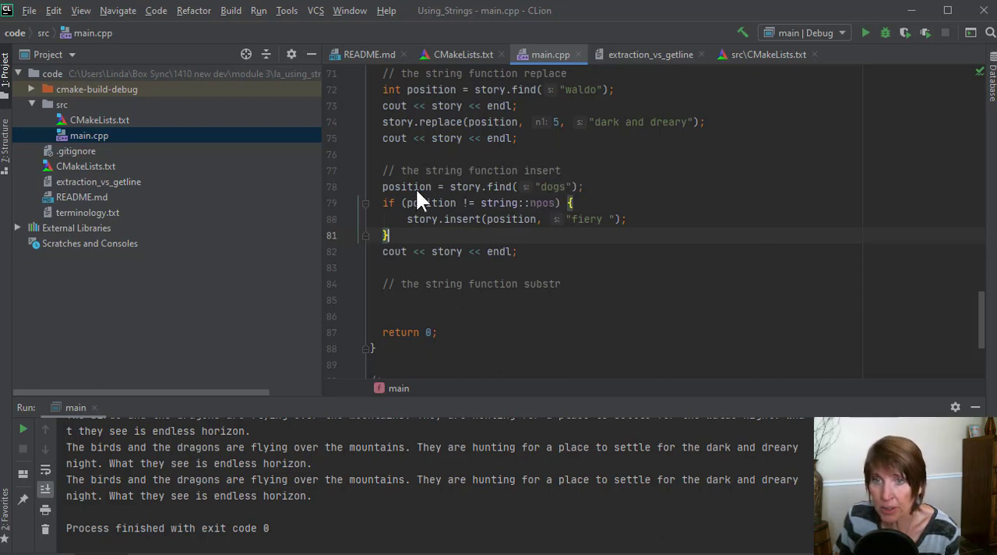
{"action": "mouse_move", "coordinate": [411, 196]}
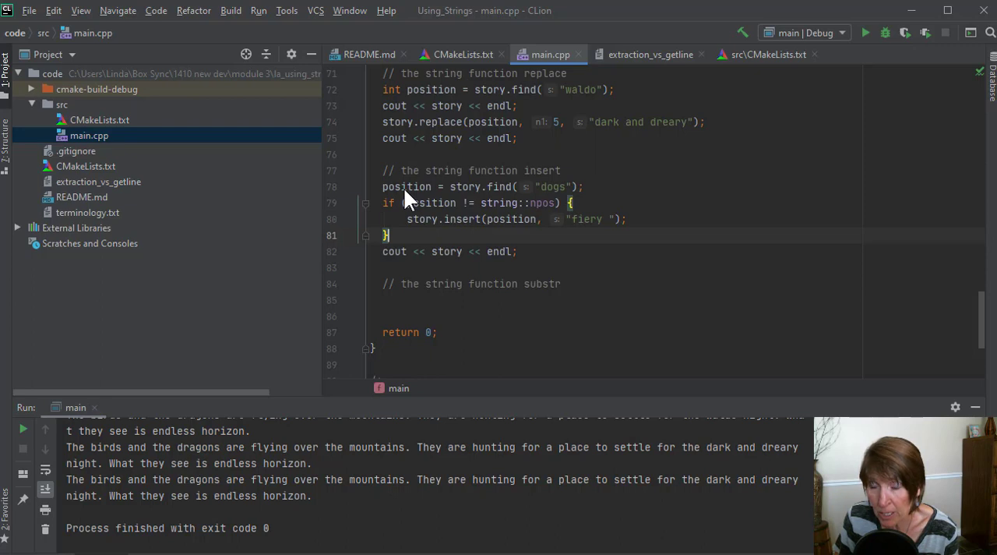
{"action": "mouse_move", "coordinate": [387, 213]}
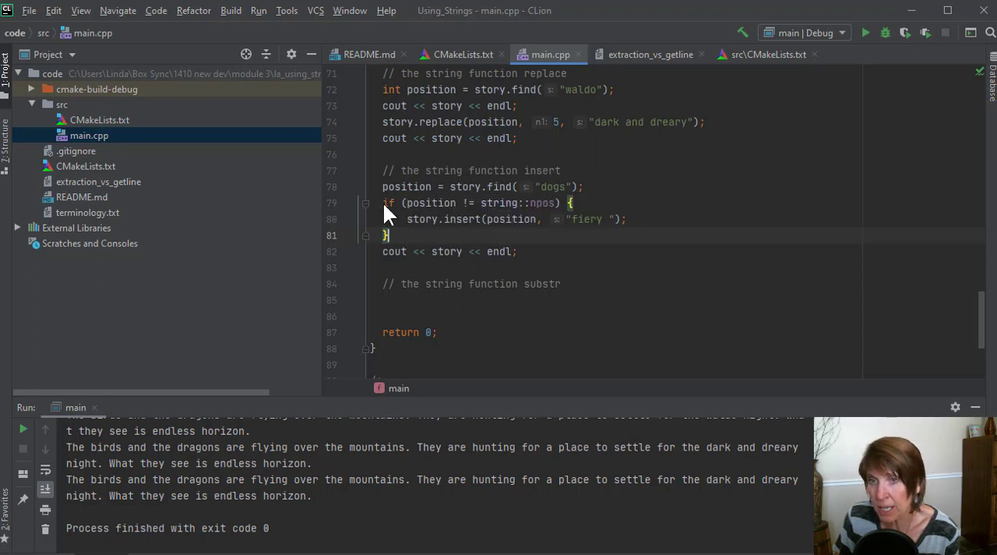
{"action": "mouse_move", "coordinate": [542, 211]}
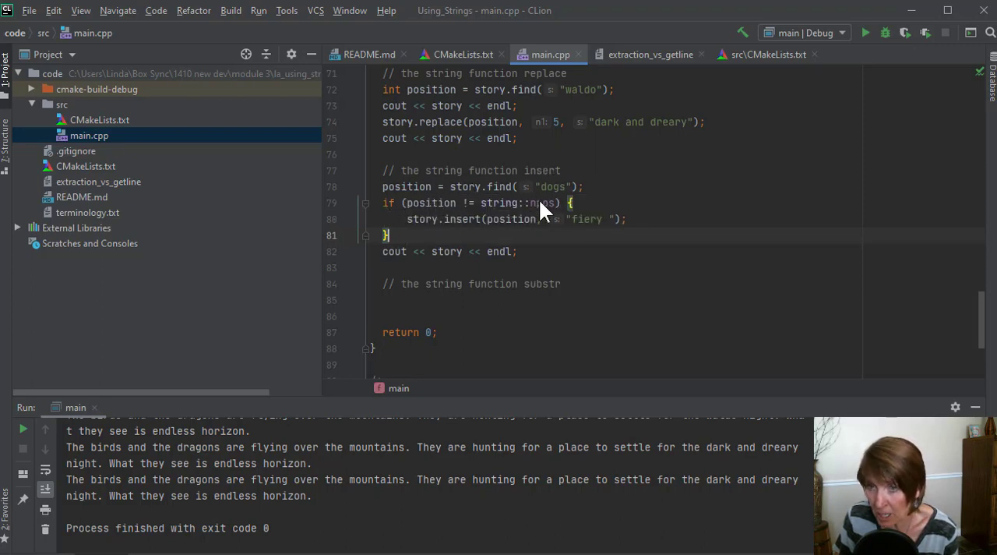
{"action": "mouse_move", "coordinate": [429, 222]}
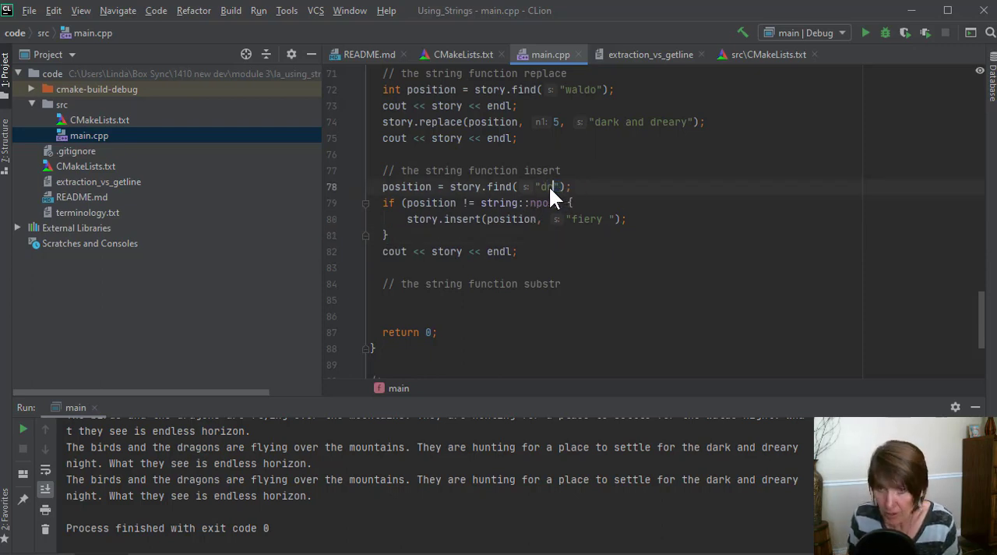
Step: Search for "dragons" again and rerun, showing "The birds and the fiery dragons" with exit code 0
{"action": "type", "text": "dragons"}
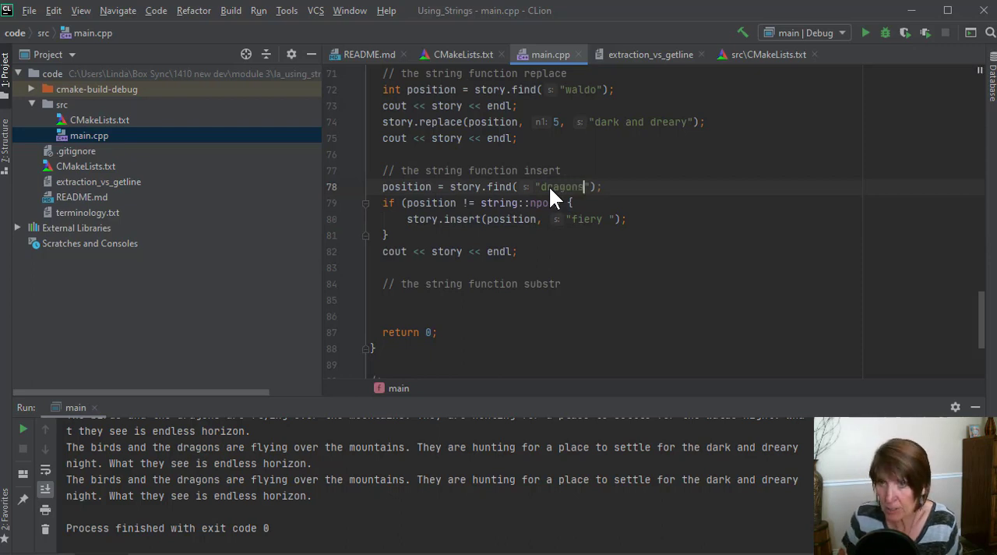
{"action": "left_click", "coordinate": [885, 33]}
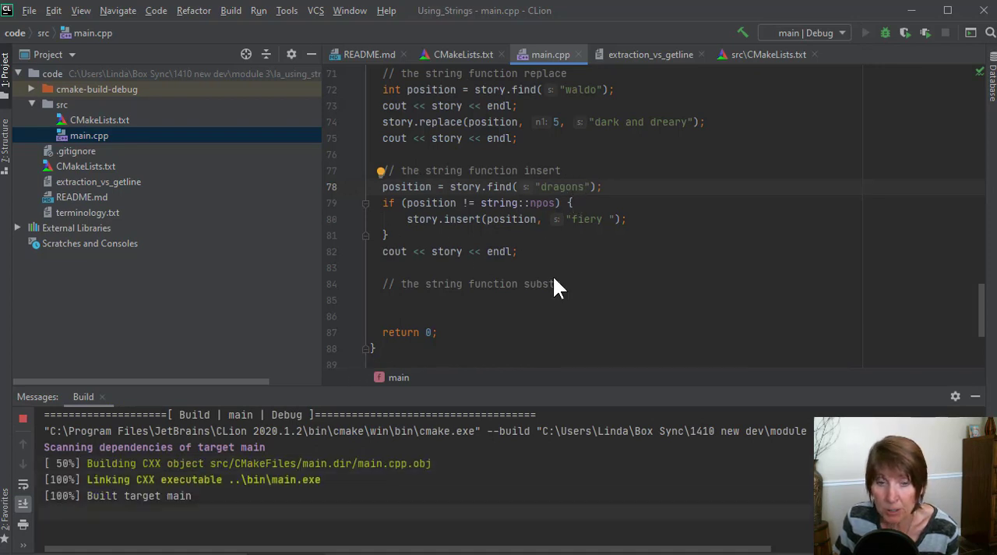
{"action": "left_click", "coordinate": [865, 33]}
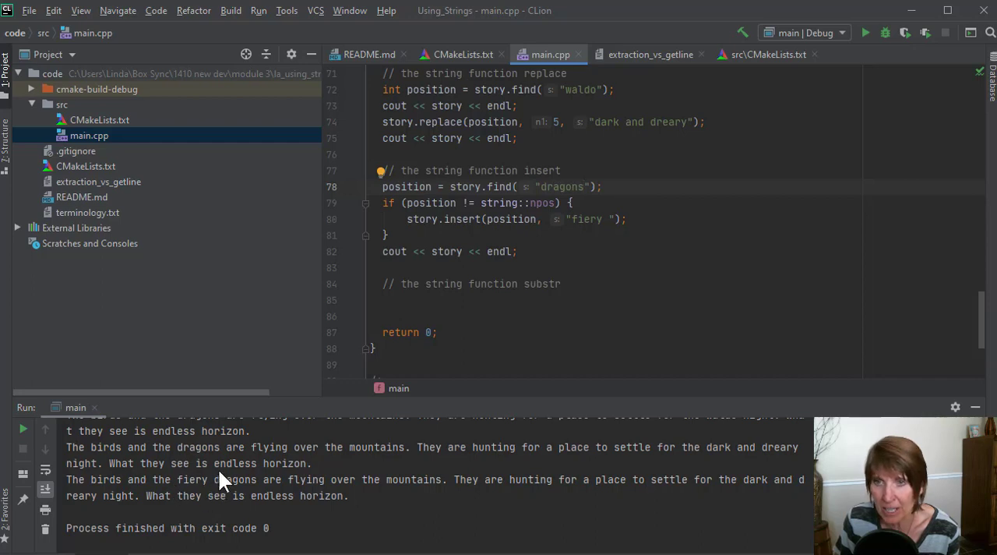
{"action": "mouse_move", "coordinate": [522, 224]}
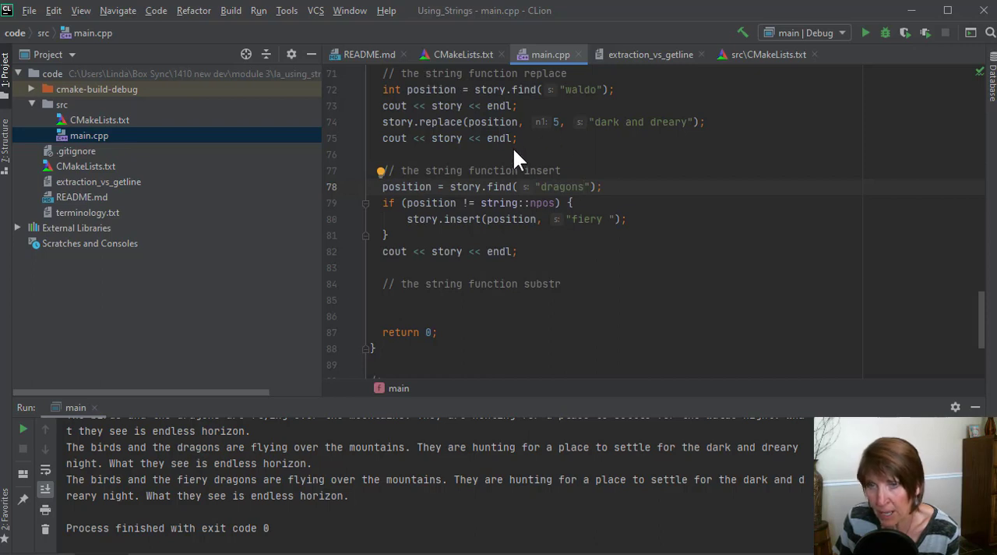
{"action": "mouse_move", "coordinate": [495, 214]}
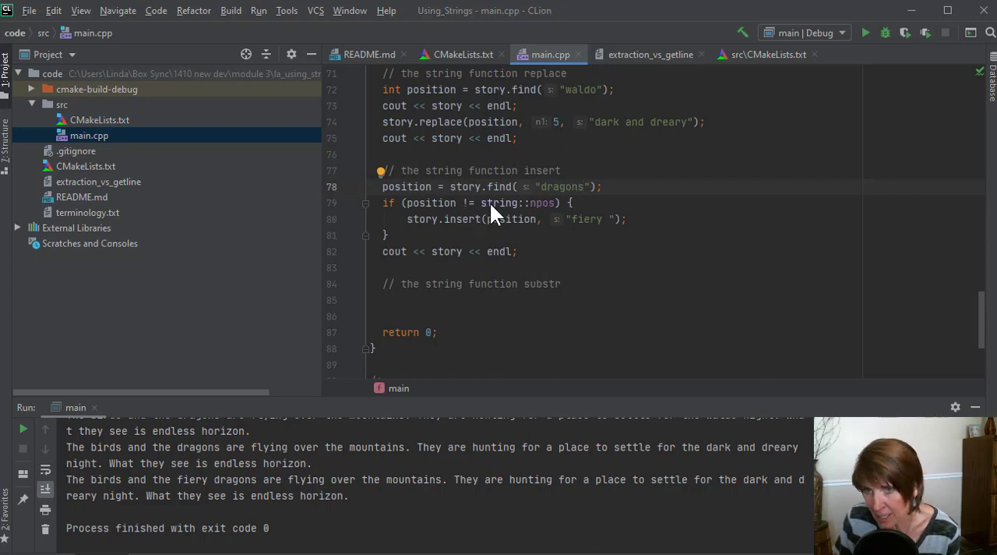
{"action": "mouse_move", "coordinate": [559, 223]}
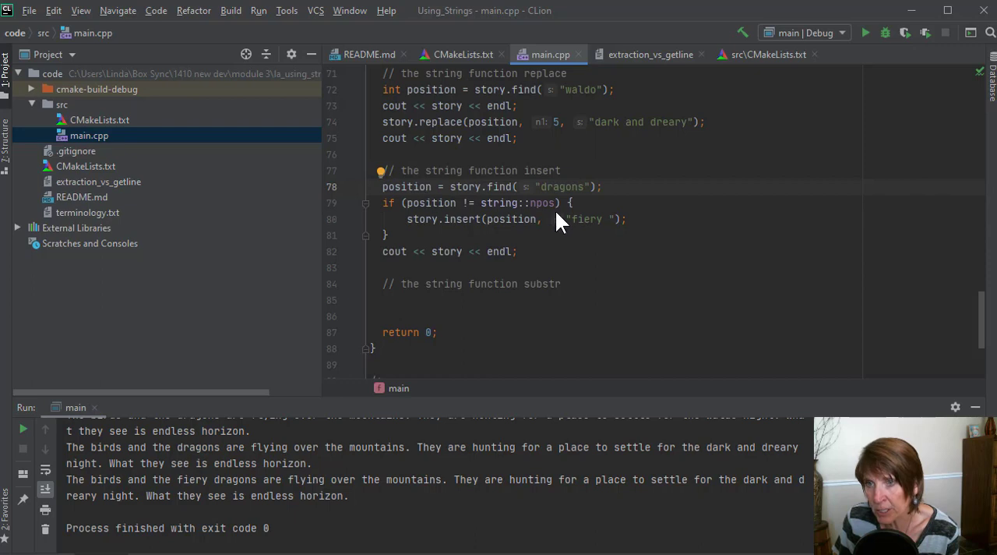
{"action": "mouse_move", "coordinate": [546, 222]}
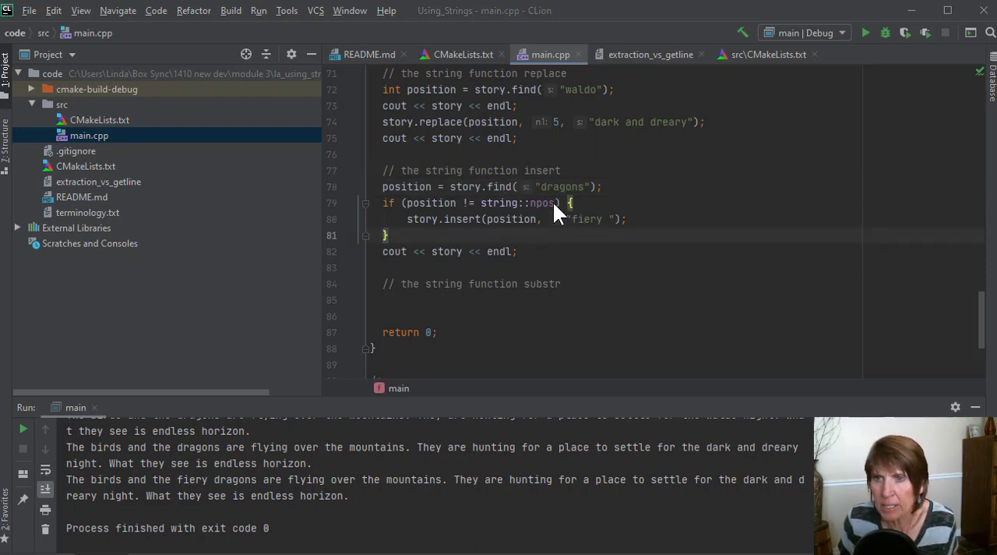
Step: Replace string with story in the if condition so it compares position != story.npos
{"action": "double_click", "coordinate": [541, 203]}
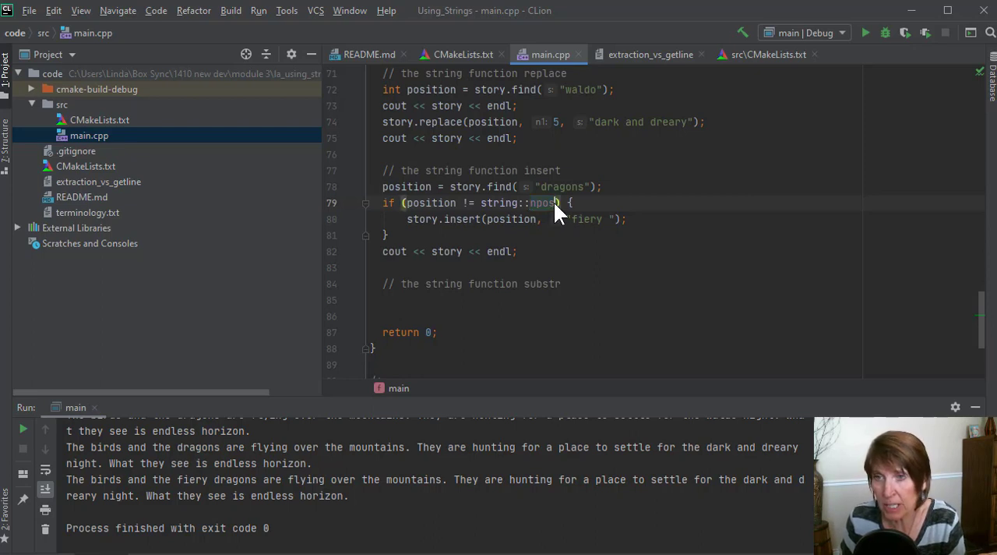
{"action": "double_click", "coordinate": [543, 203]}
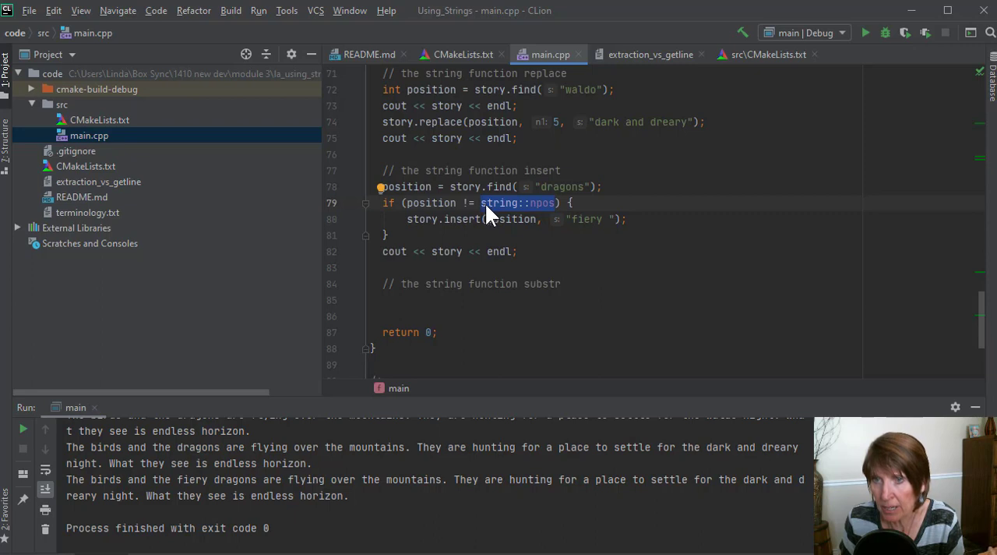
{"action": "mouse_move", "coordinate": [499, 203]}
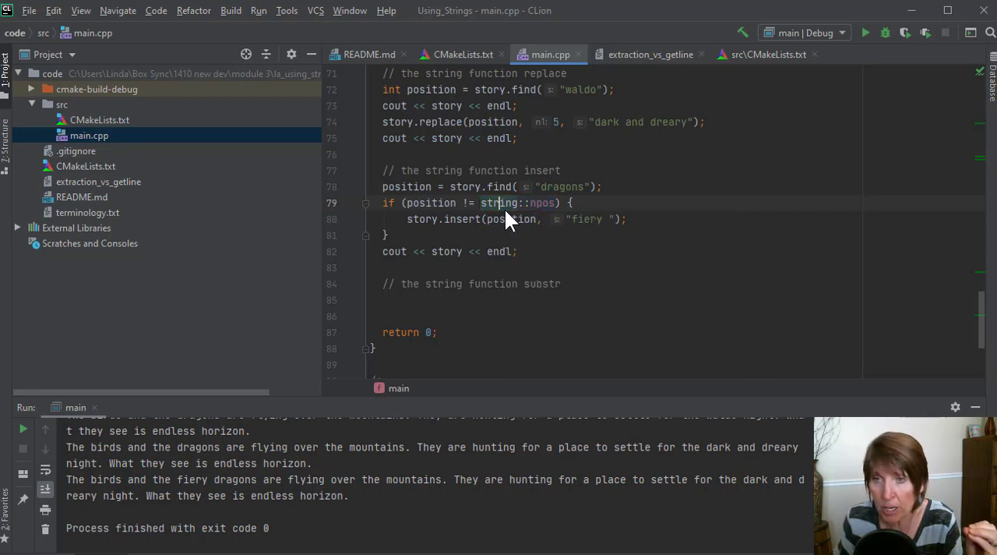
{"action": "double_click", "coordinate": [505, 203]}
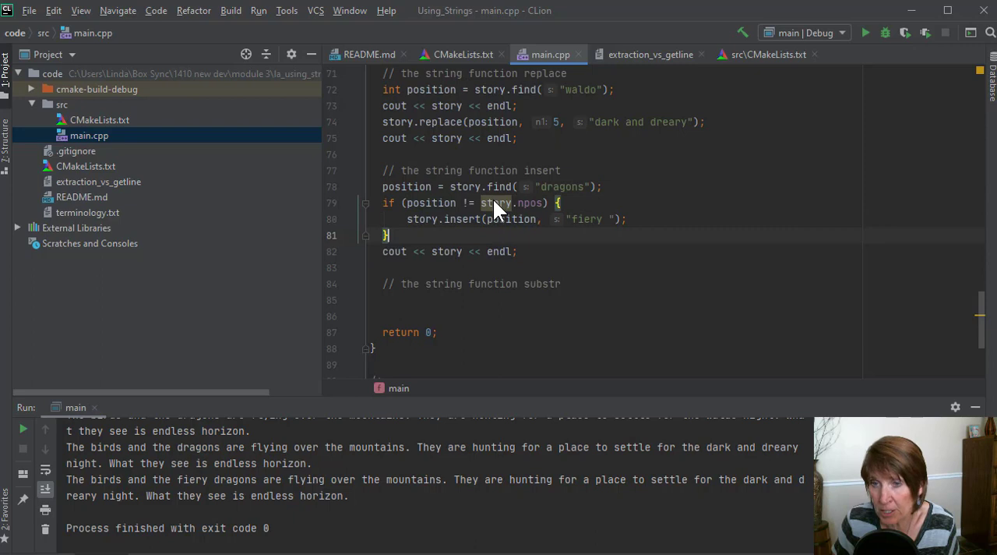
{"action": "mouse_move", "coordinate": [866, 33]}
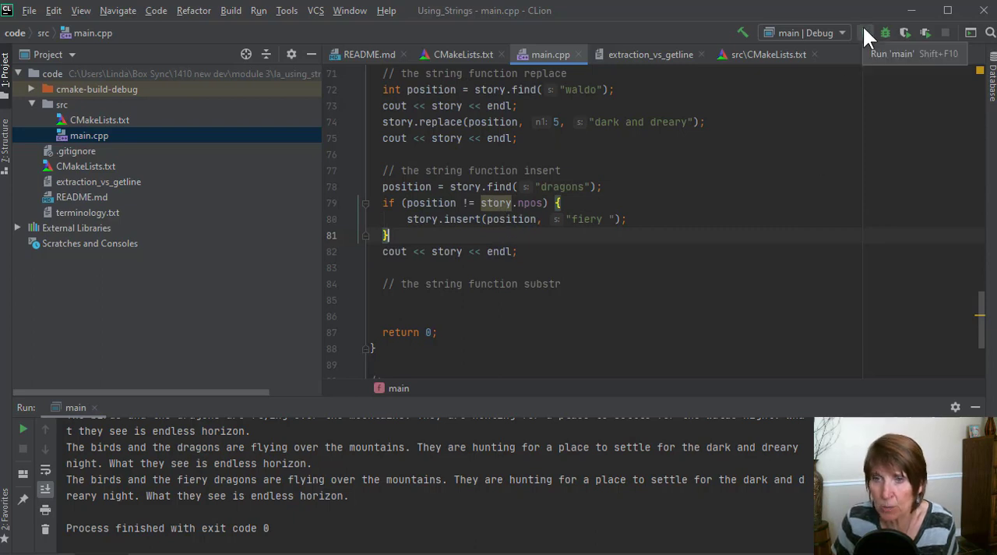
Step: Rerun main with story.npos, again printing "the fiery dragons" with exit code 0
{"action": "left_click", "coordinate": [885, 33]}
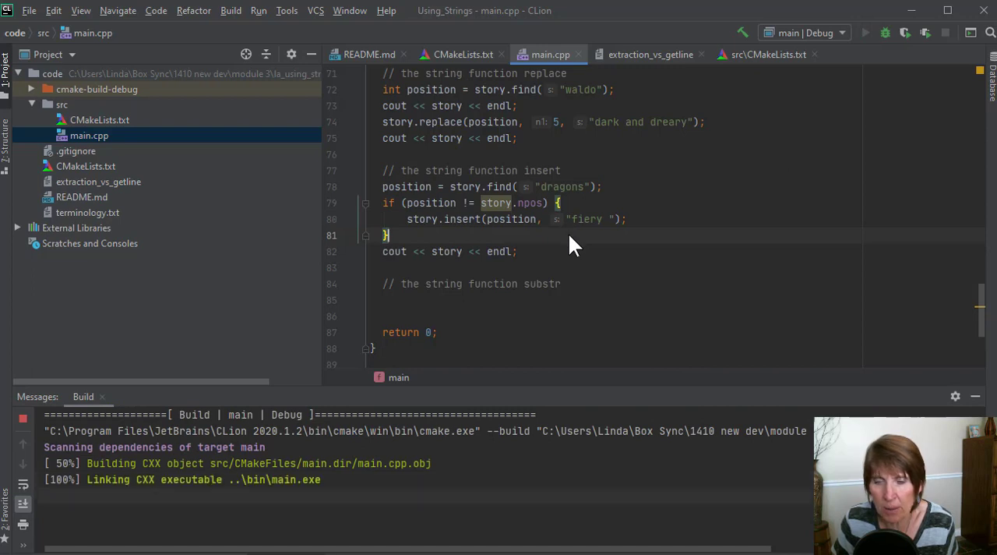
{"action": "left_click", "coordinate": [865, 33]}
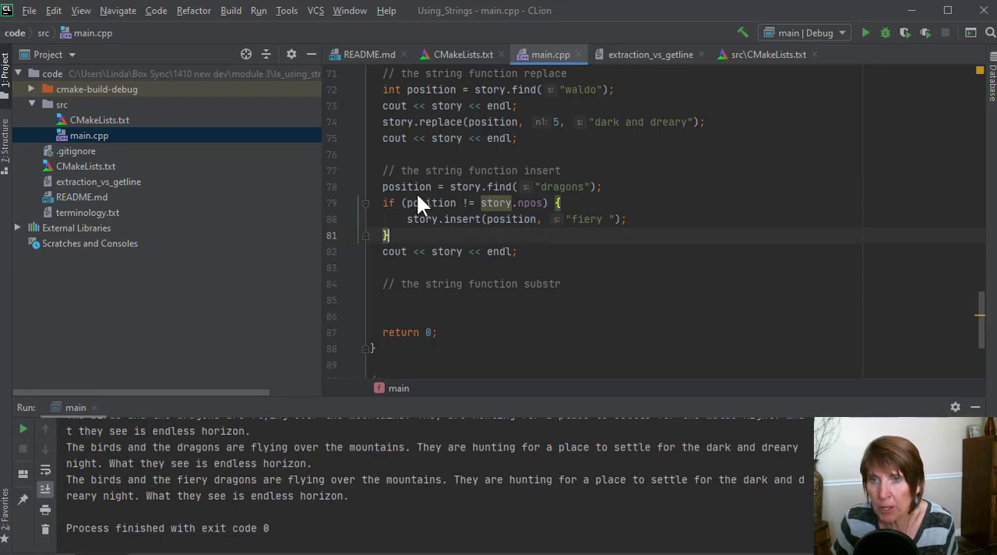
{"action": "mouse_move", "coordinate": [534, 201]}
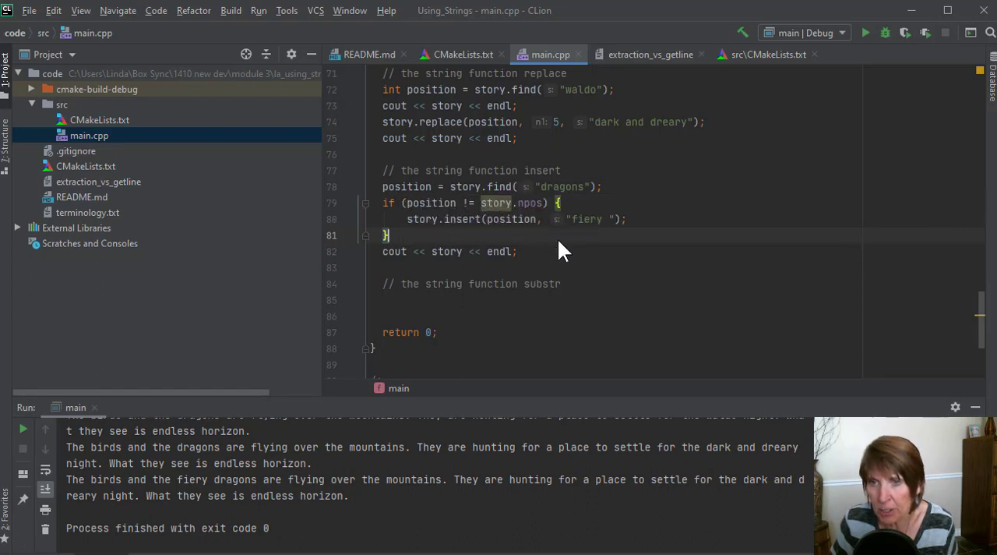
{"action": "mouse_move", "coordinate": [413, 479]}
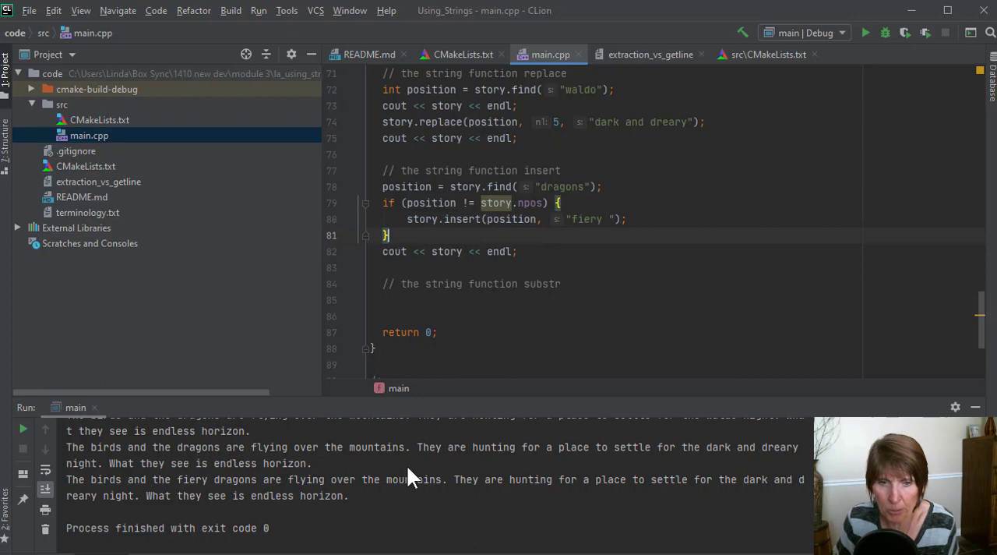